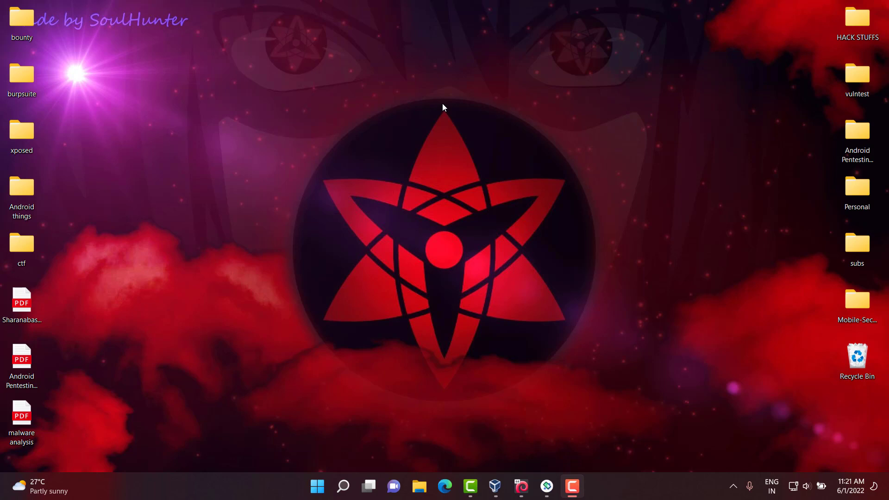
pyautogui.moveTo(449, 109)
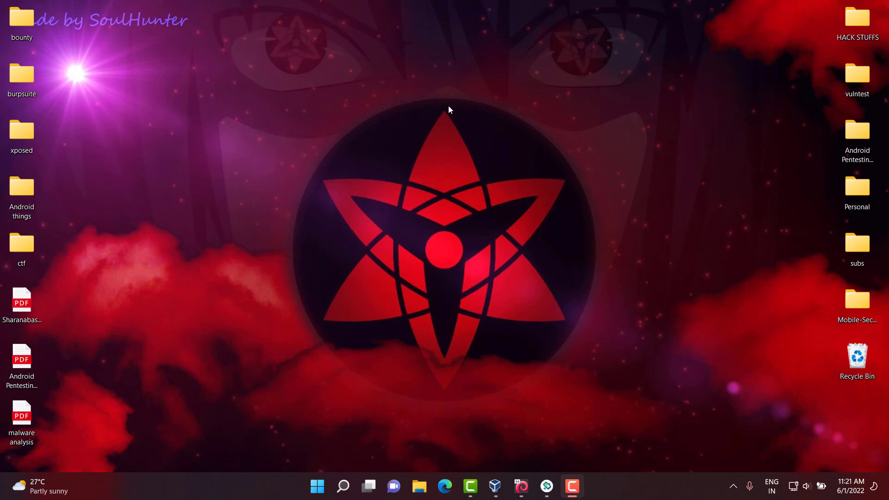
pyautogui.moveTo(207, 72)
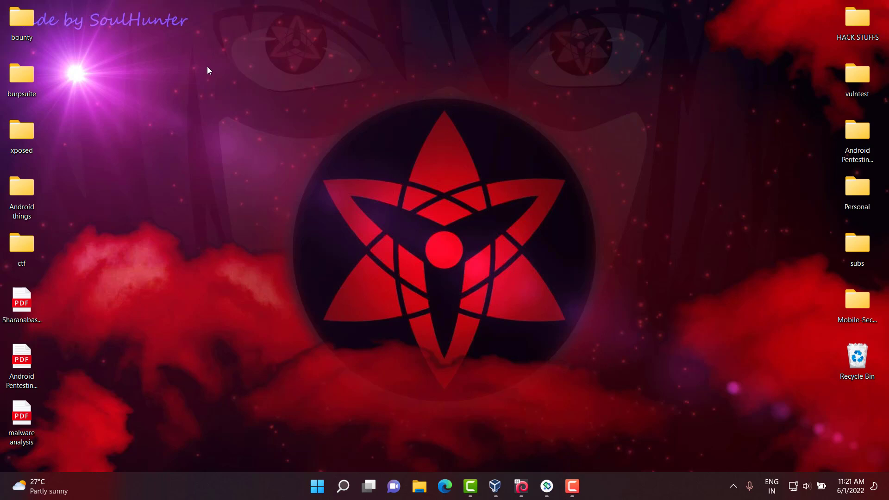
pyautogui.moveTo(211, 85)
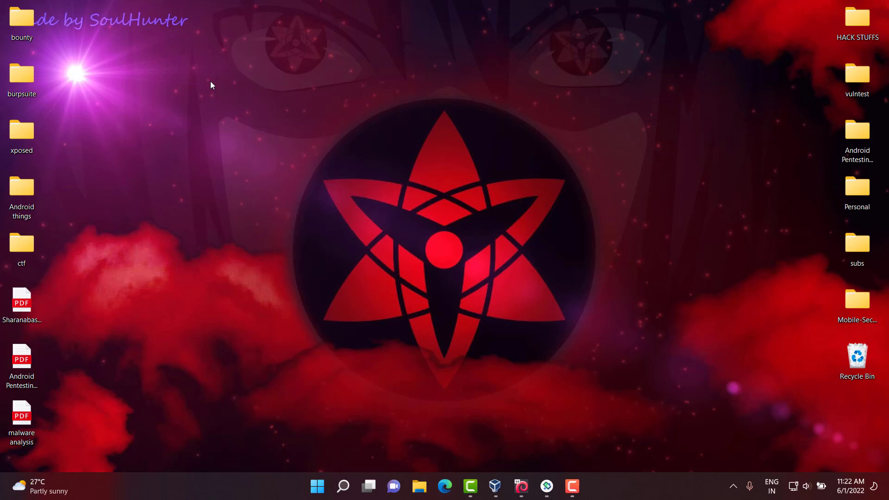
pyautogui.moveTo(541, 268)
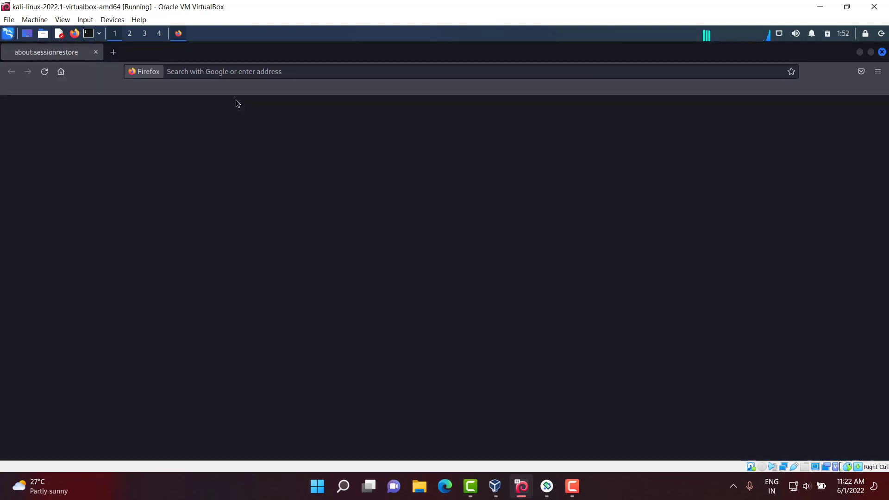
# Step: Add a blank Firefox tab beside the Restore Session page in the Kali VM
pyautogui.write('medusa+android')
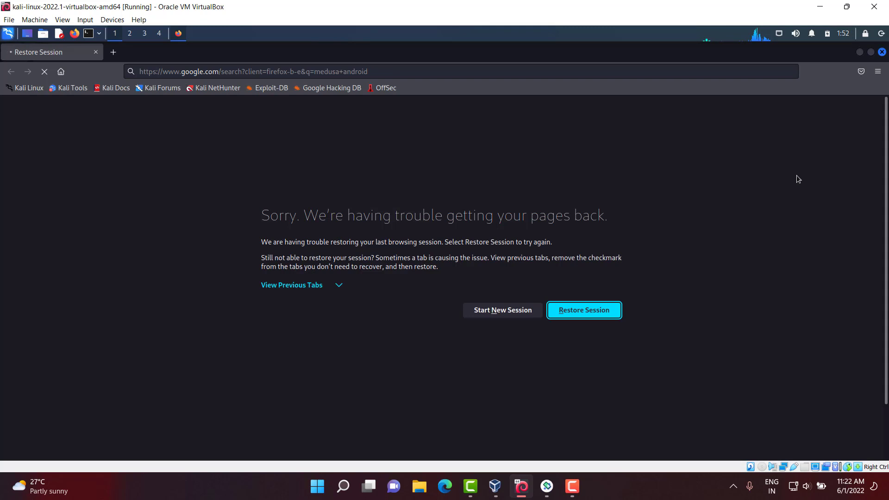
pyautogui.moveTo(113, 52)
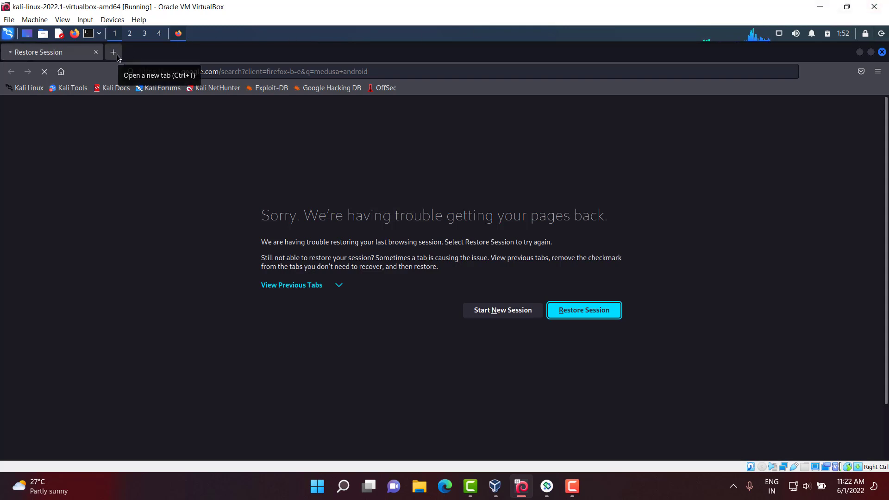
pyautogui.click(113, 51)
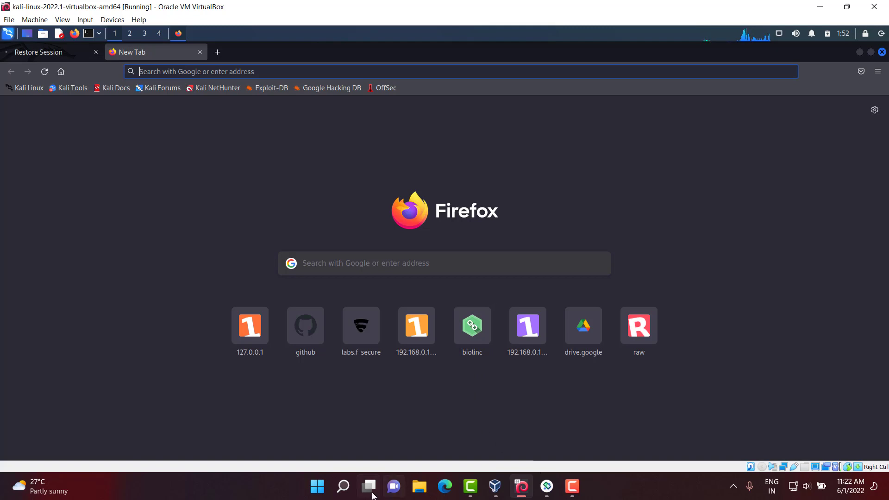
pyautogui.click(342, 486)
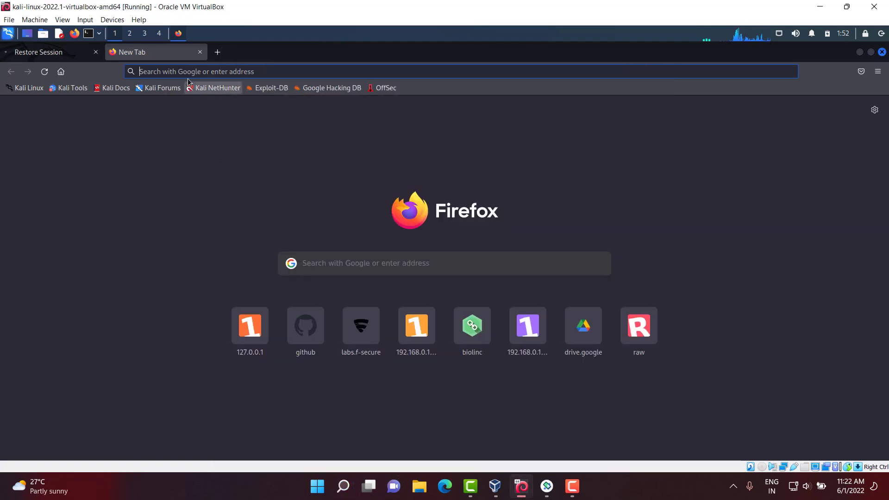
# Step: Run the fast.com internet speed test in Chrome, measuring about 50 Mbps
pyautogui.click(584, 485)
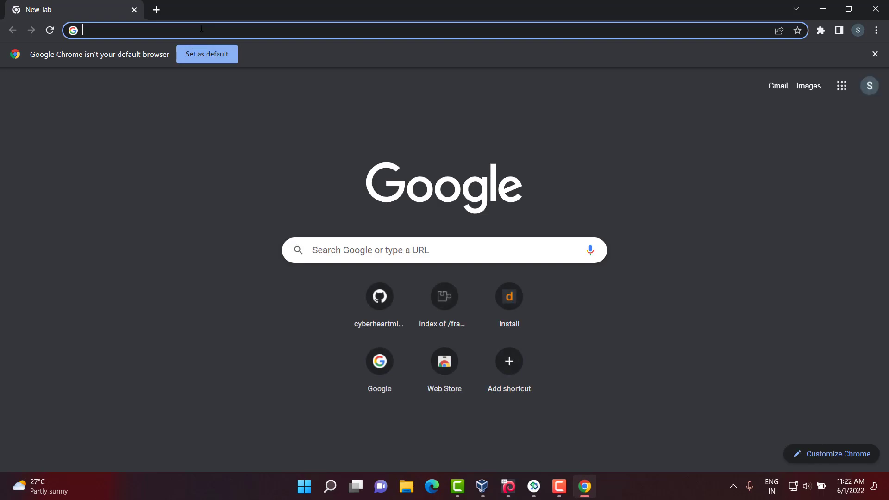
pyautogui.write('faas')
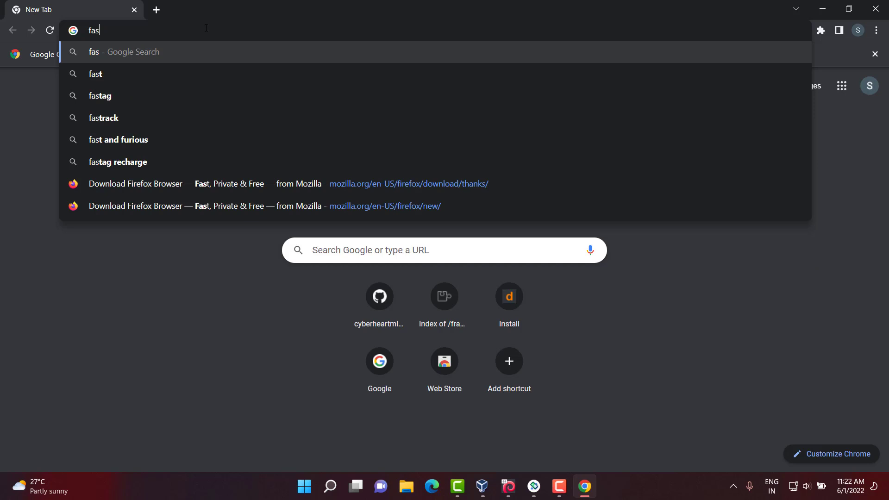
pyautogui.press('Enter')
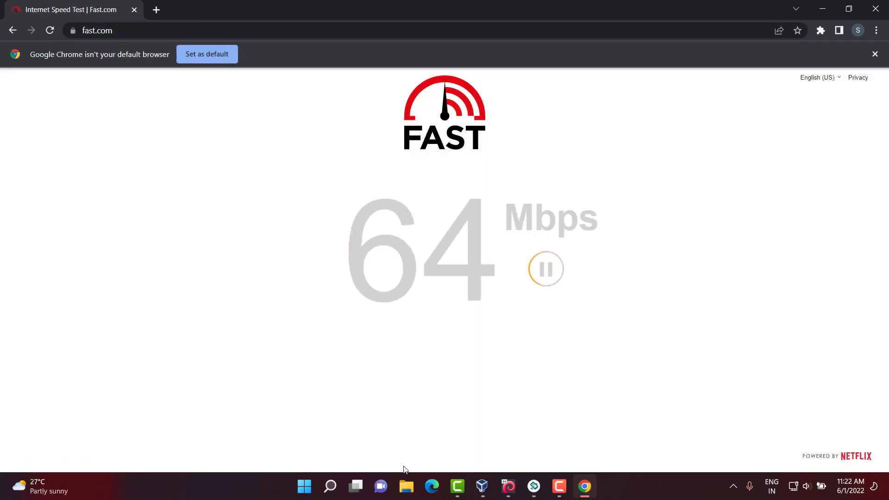
# Step: Glance at VirtualBox Manager, then bring the Kali VM window back to front
pyautogui.click(482, 486)
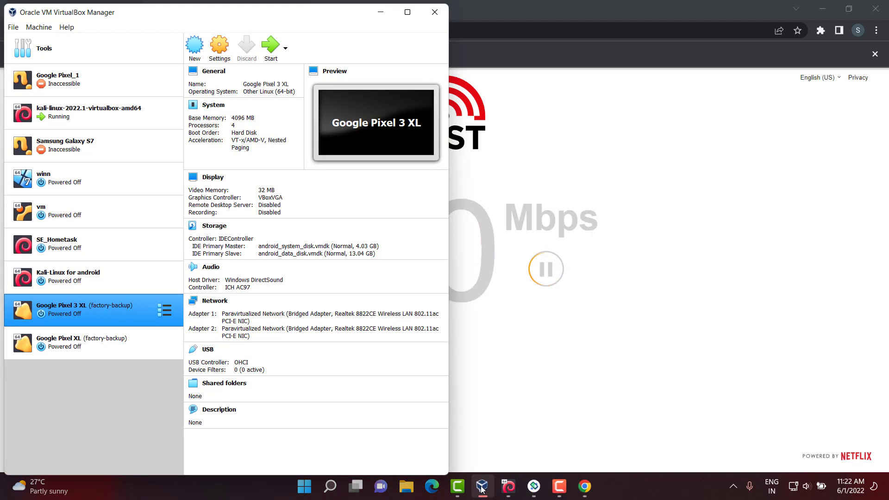
pyautogui.click(481, 486)
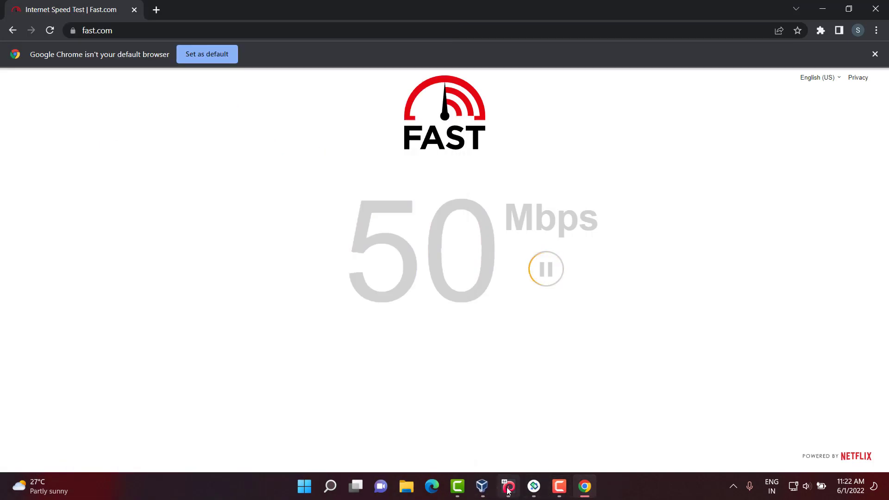
pyautogui.click(507, 487)
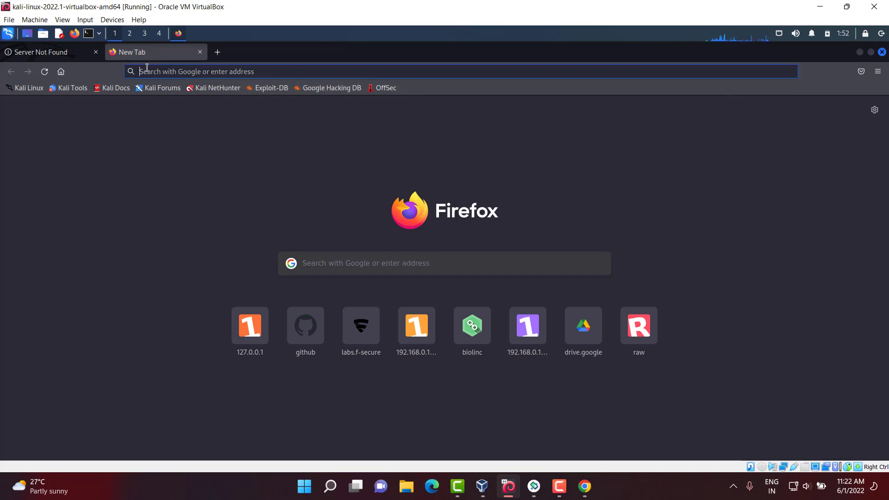
# Step: Load the Ch0pin/medusa GitHub repository and scroll down to its README features
pyautogui.write('medusa')
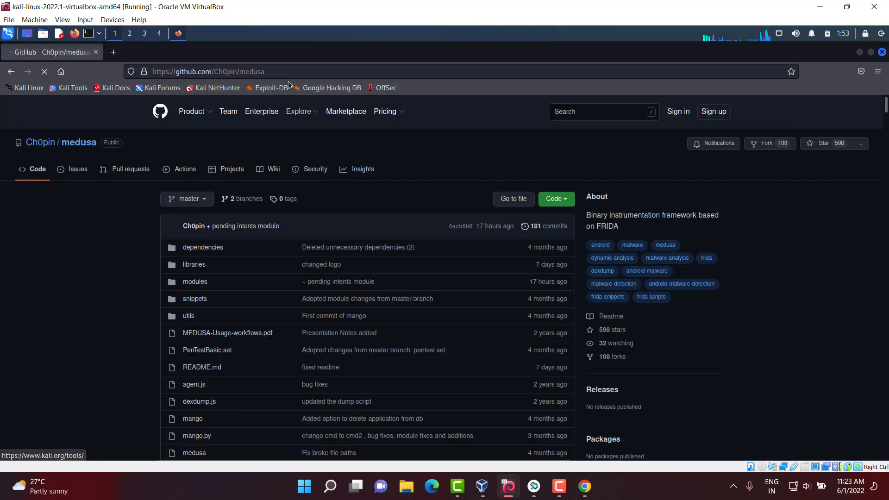
pyautogui.scroll(-3)
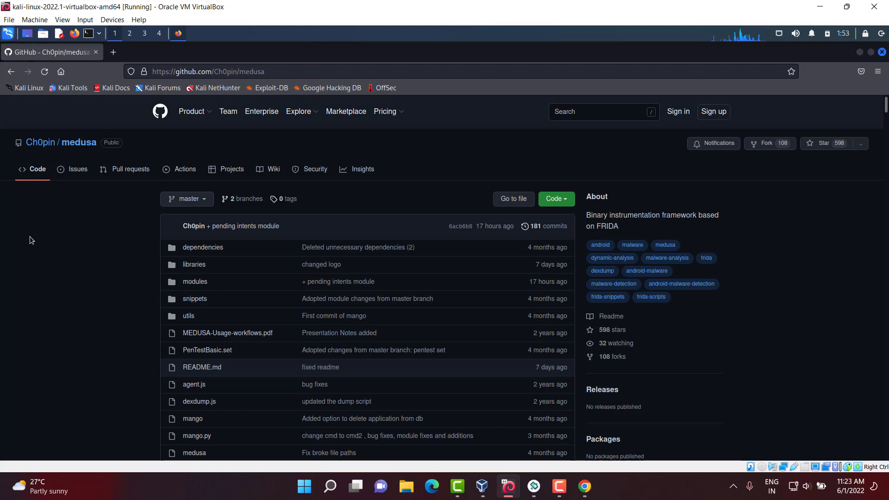
pyautogui.scroll(-3)
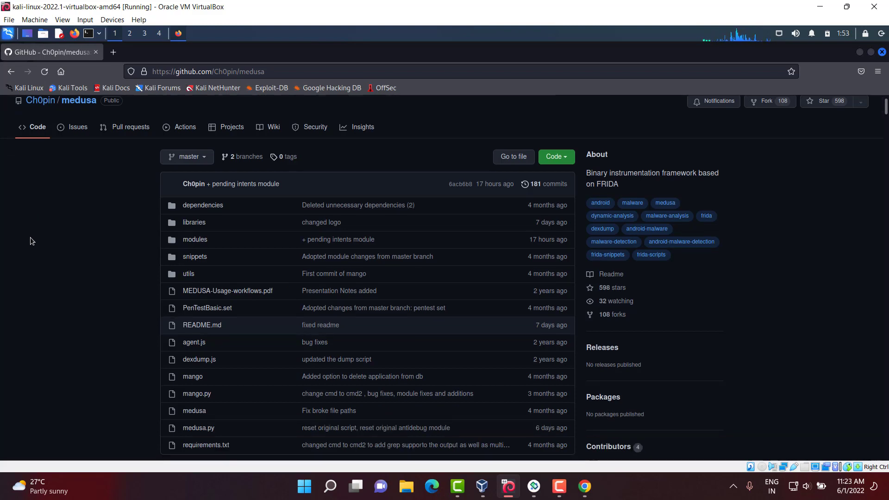
pyautogui.scroll(-3)
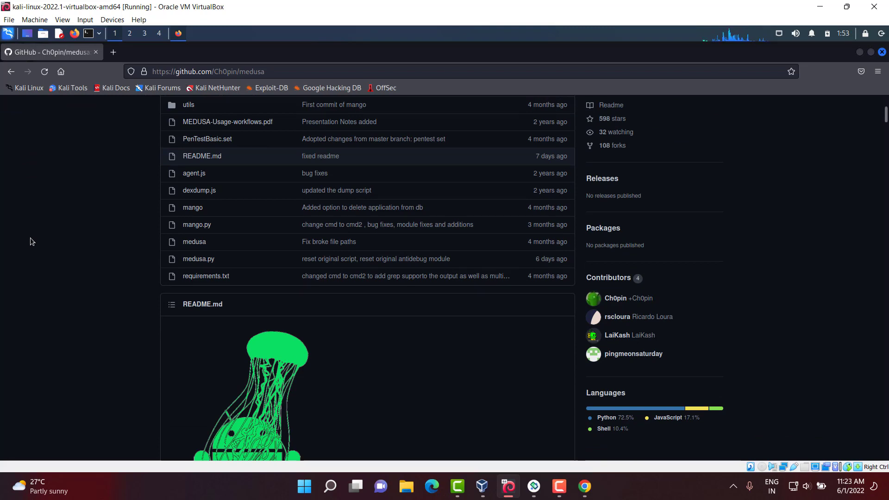
pyautogui.scroll(-3)
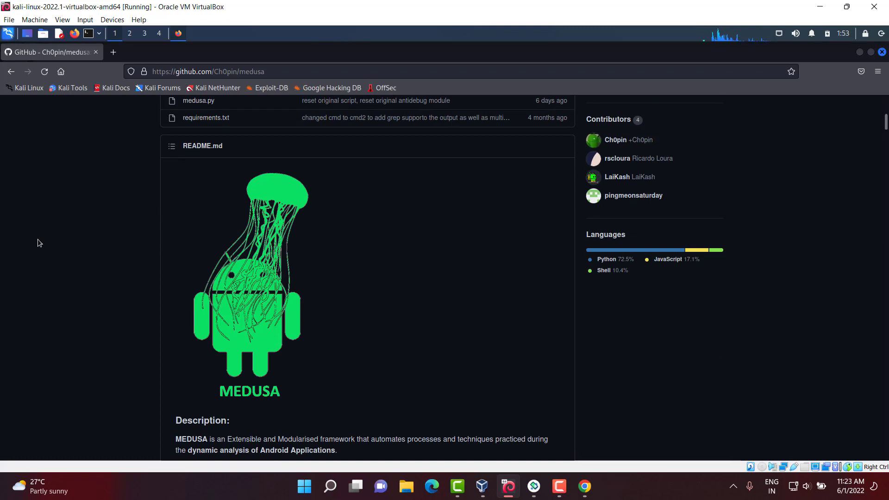
pyautogui.scroll(-3)
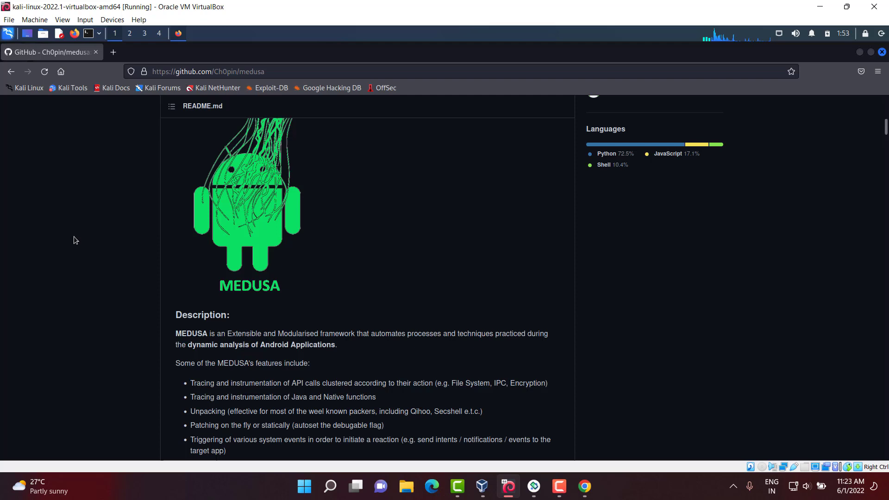
pyautogui.moveTo(103, 219)
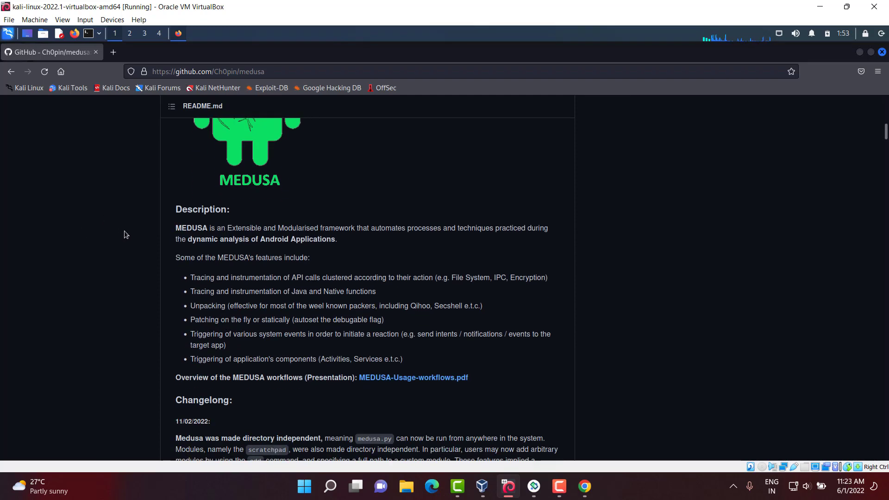
pyautogui.scroll(-3)
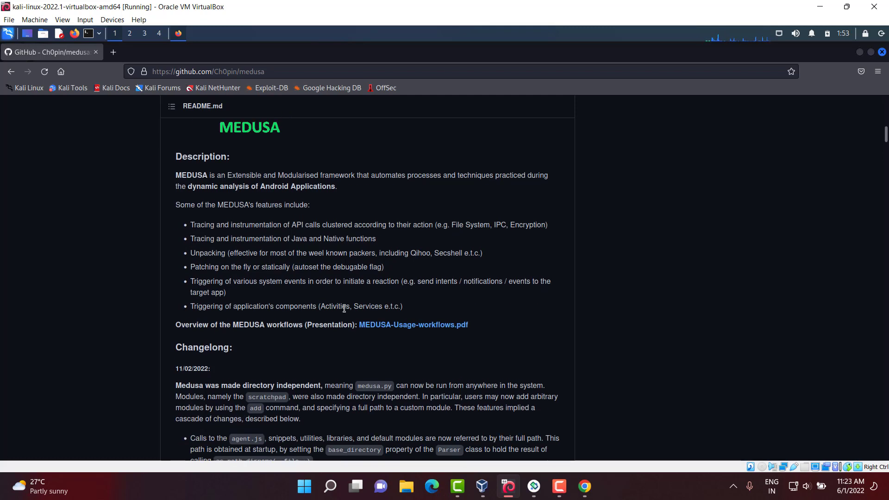
pyautogui.moveTo(435, 241)
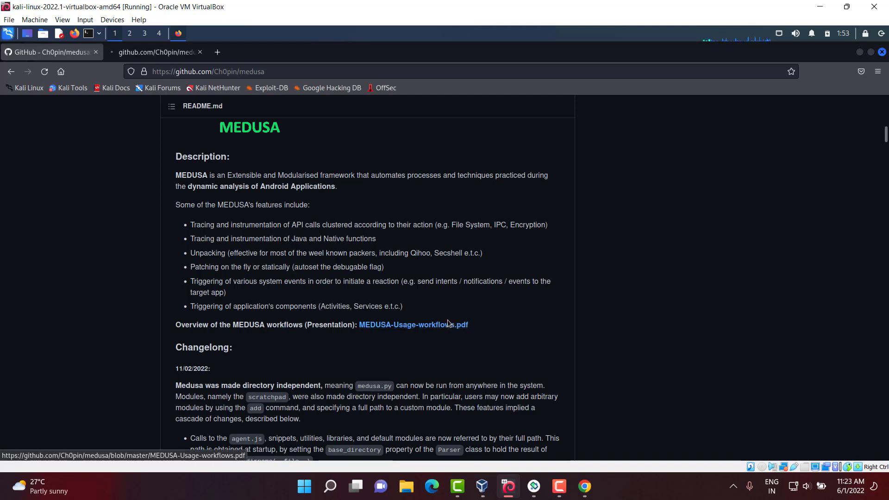
# Step: Open MEDUSA-Usage-workflows.pdf in a new tab and scroll through its slides
pyautogui.click(412, 325)
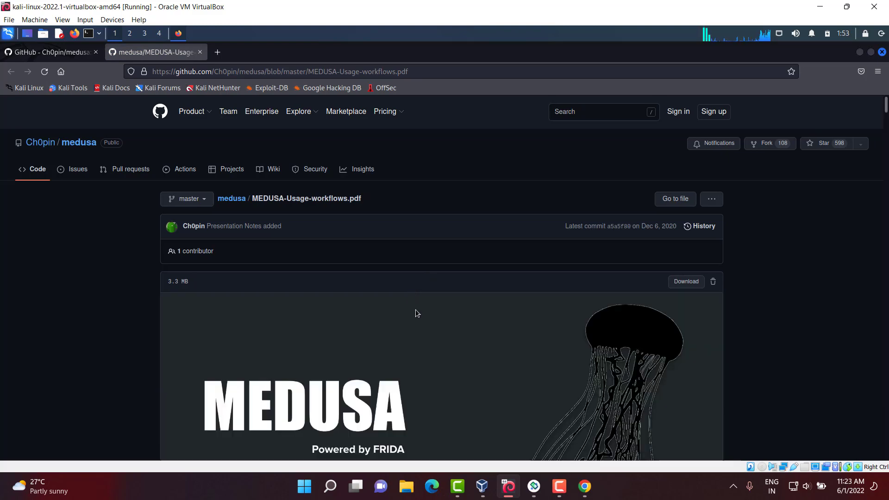
pyautogui.scroll(-3)
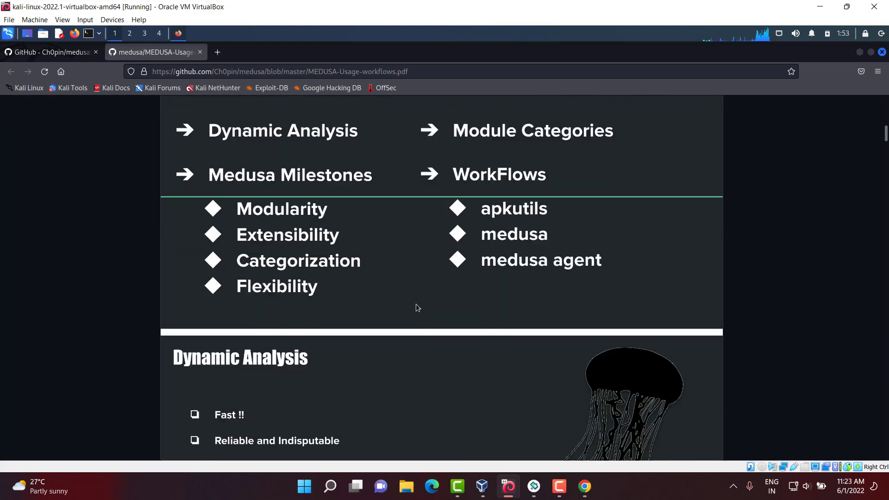
pyautogui.scroll(-3)
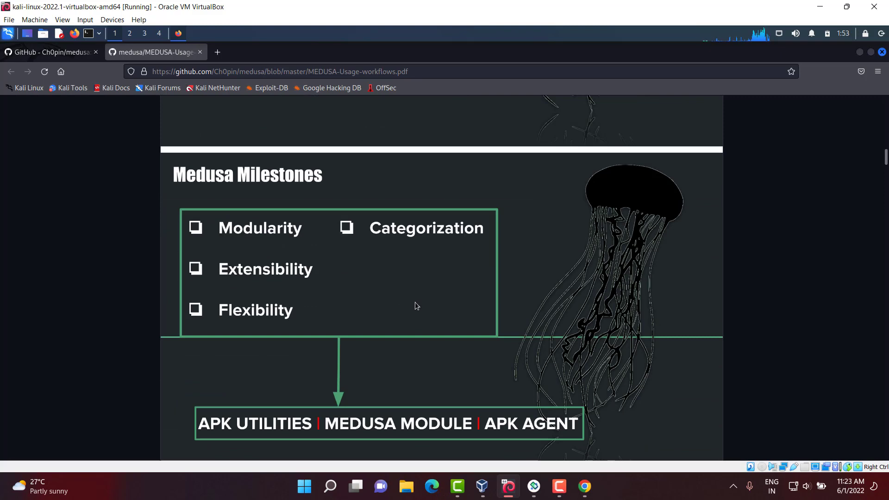
pyautogui.scroll(-3)
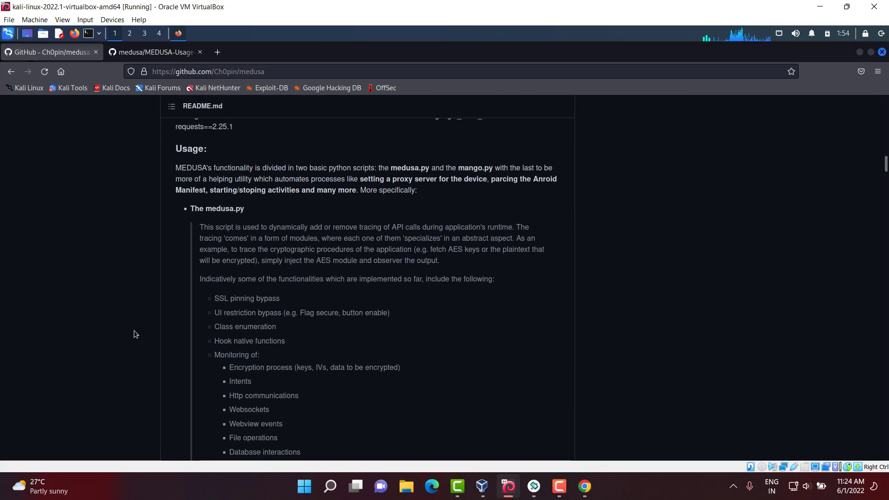
# Step: Read the README's Usage, module set, mango.py and Show Cases sections down to Native Libraries Enumeration
pyautogui.scroll(-3)
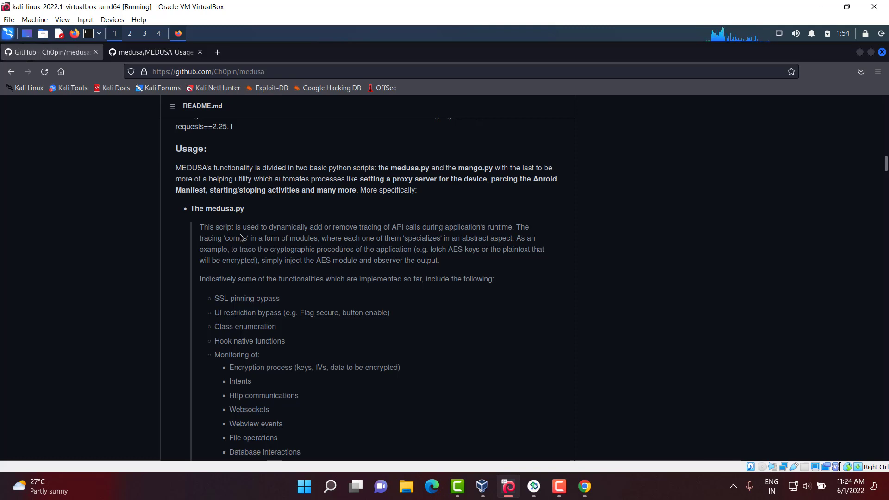
pyautogui.moveTo(242, 233)
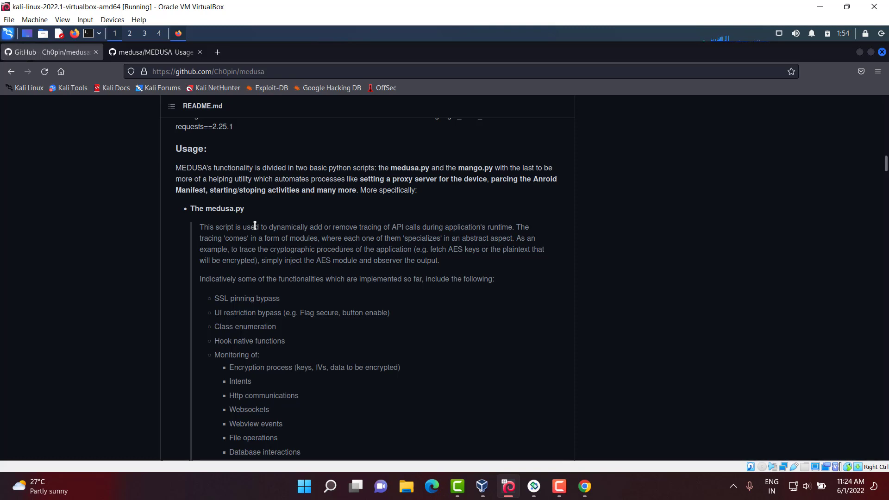
pyautogui.moveTo(258, 242)
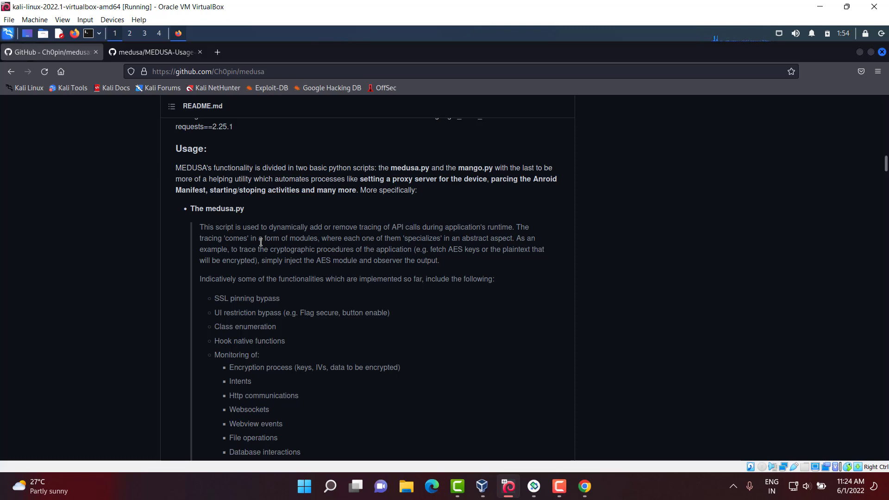
pyautogui.scroll(-3)
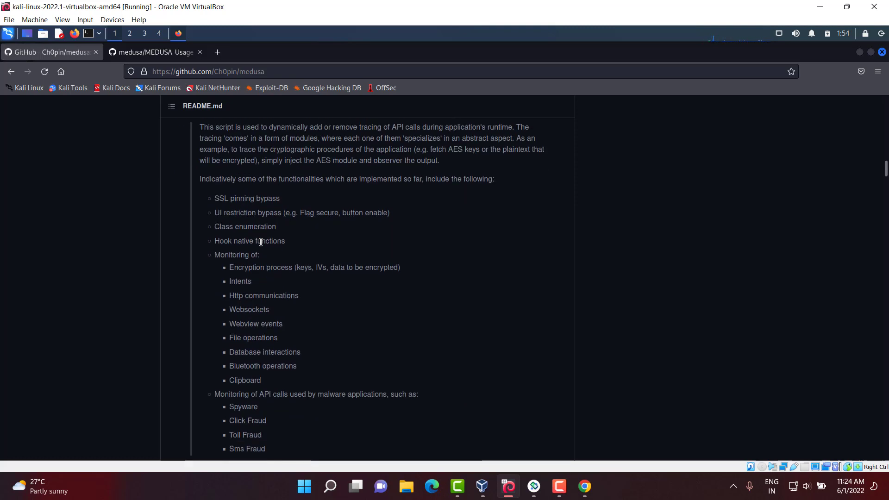
pyautogui.scroll(-3)
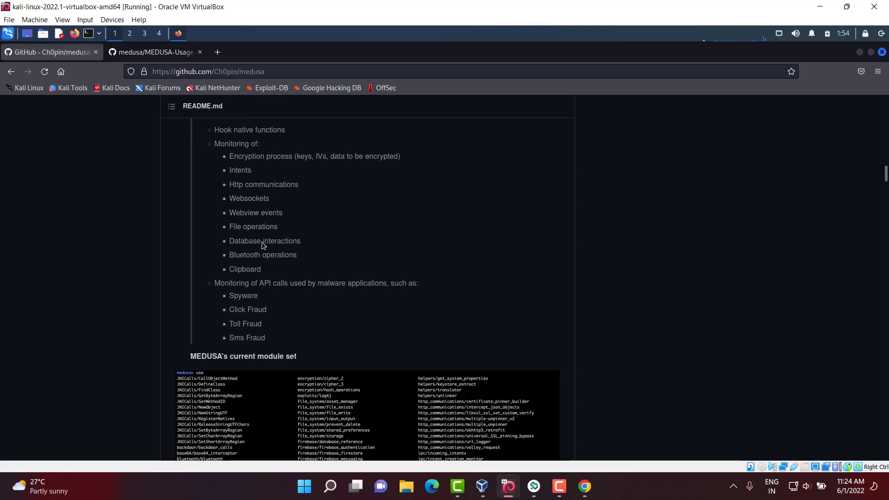
pyautogui.scroll(-3)
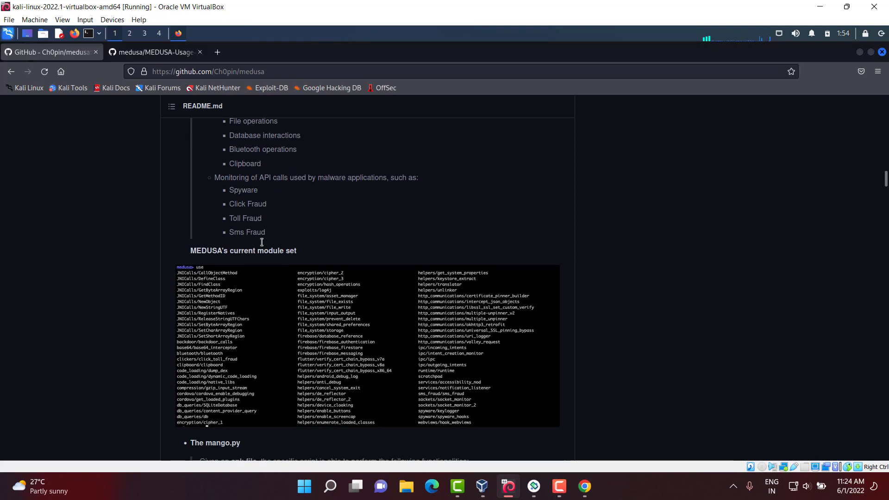
pyautogui.scroll(-3)
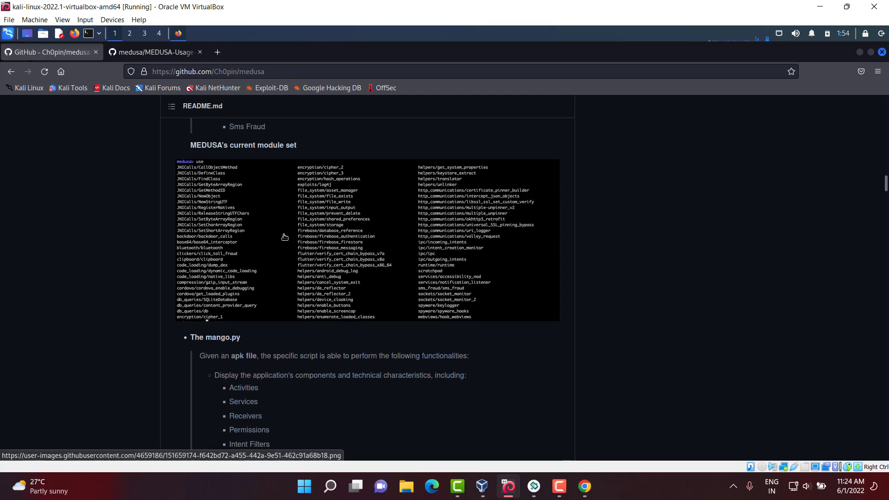
pyautogui.scroll(-3)
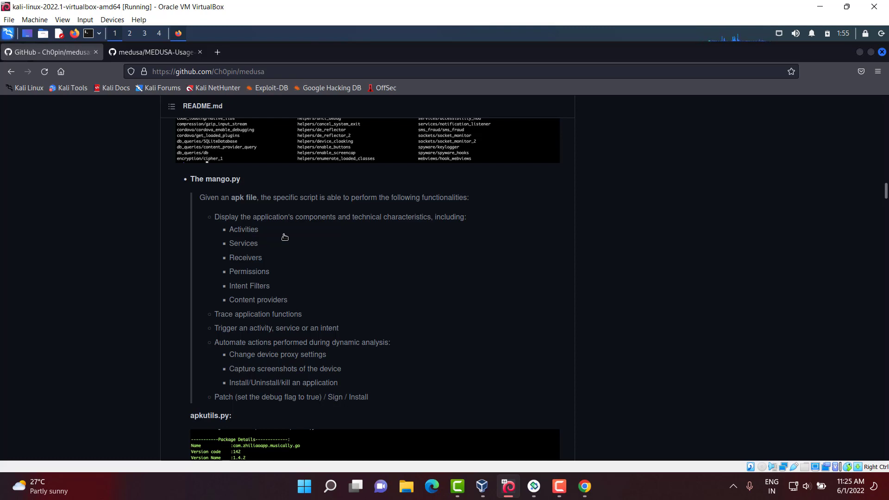
pyautogui.scroll(-3)
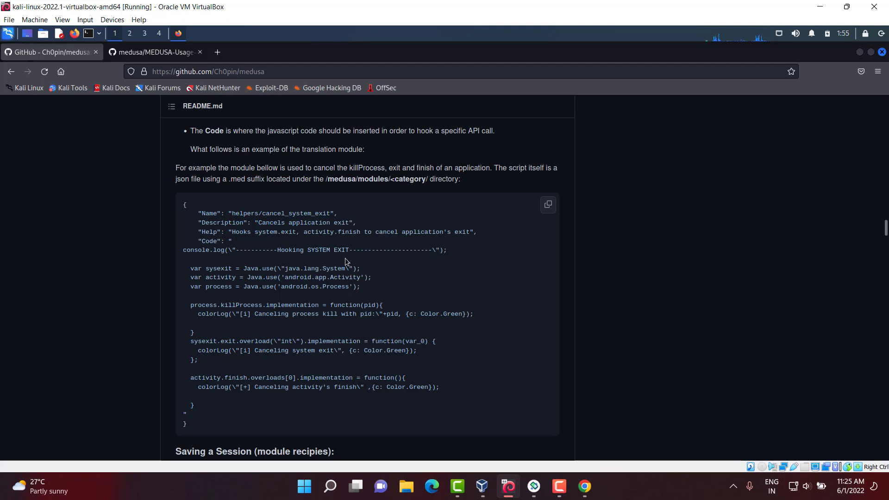
pyautogui.moveTo(346, 253)
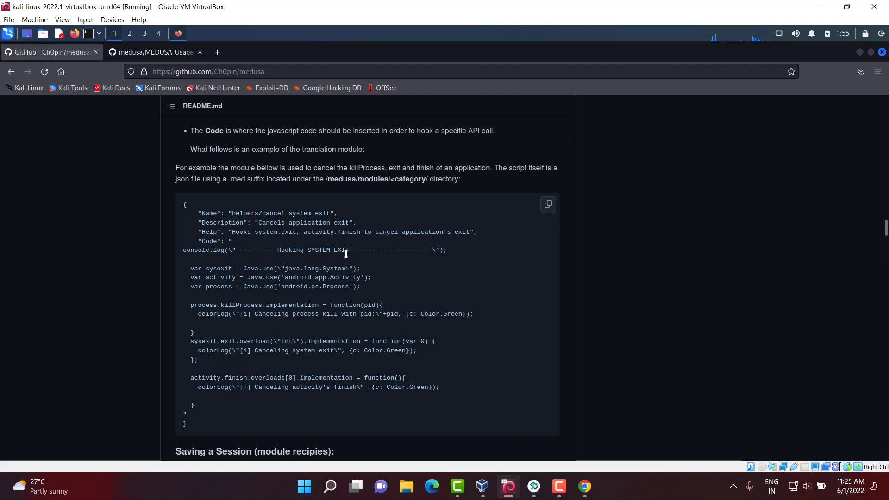
pyautogui.moveTo(386, 254)
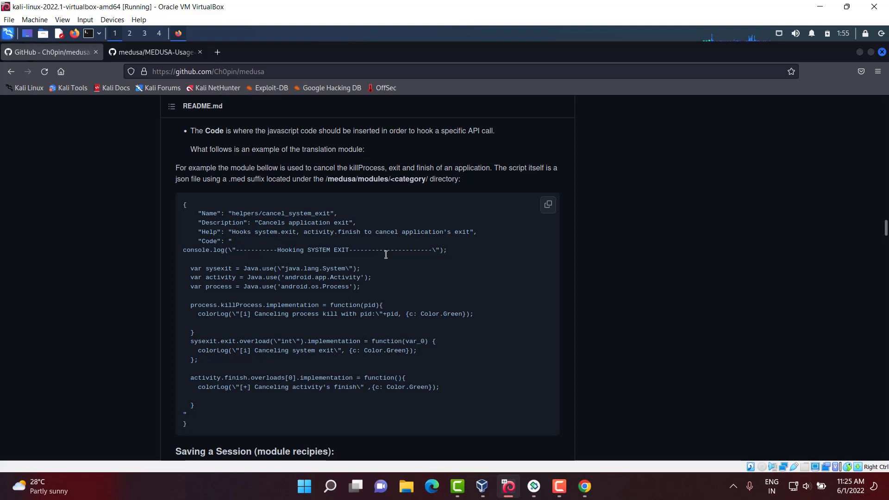
pyautogui.scroll(-3)
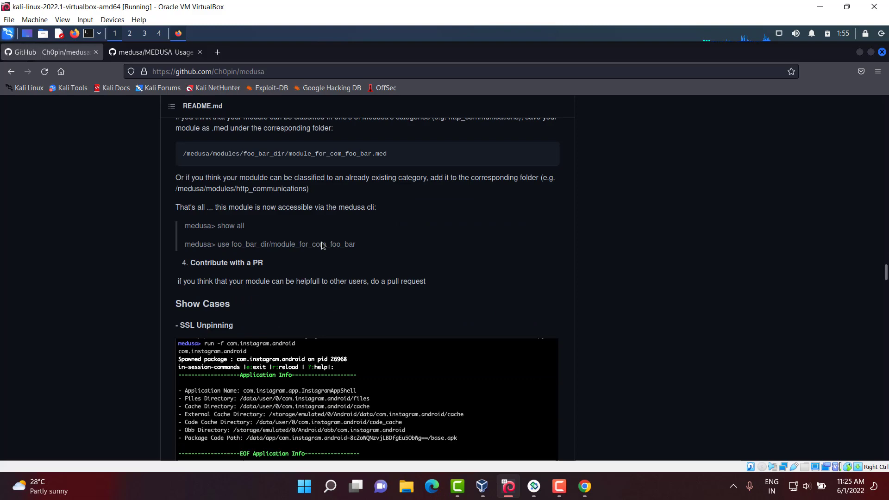
pyautogui.scroll(-3)
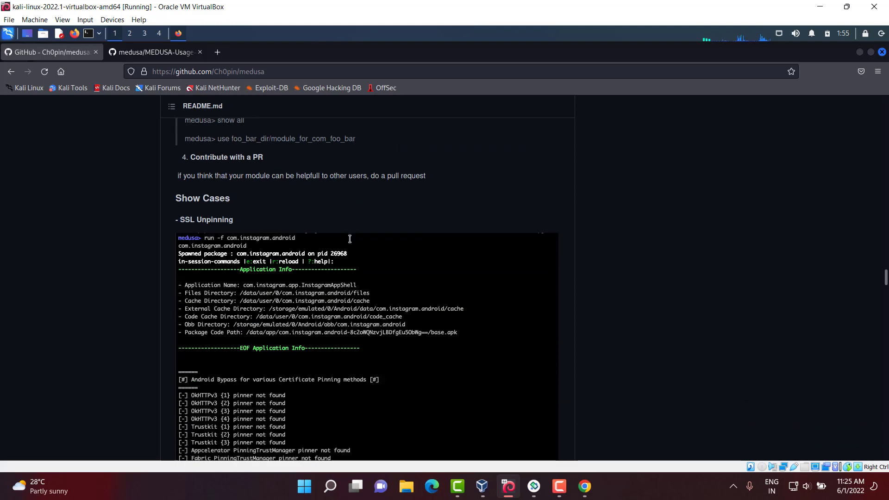
pyautogui.scroll(-3)
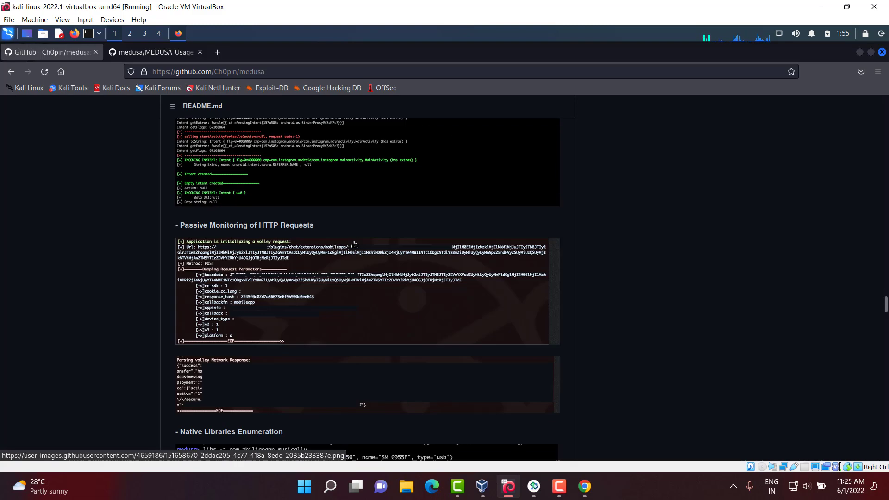
pyautogui.scroll(-3)
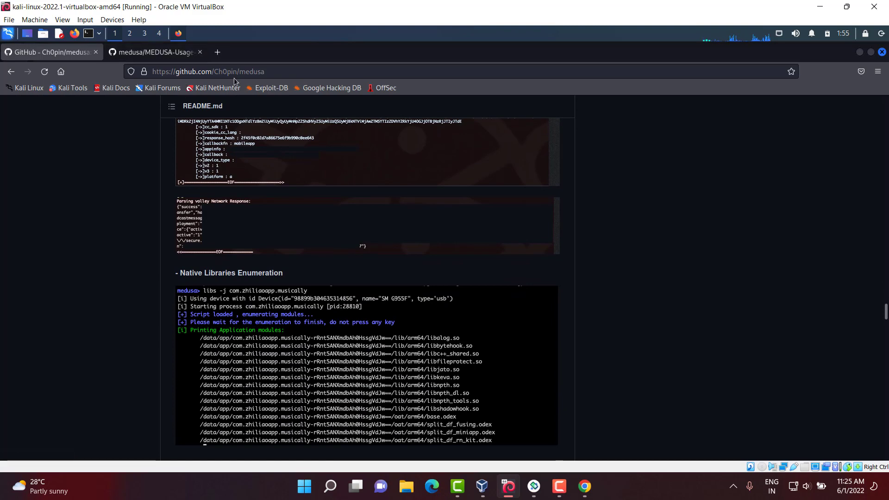
pyautogui.rightClick(207, 71)
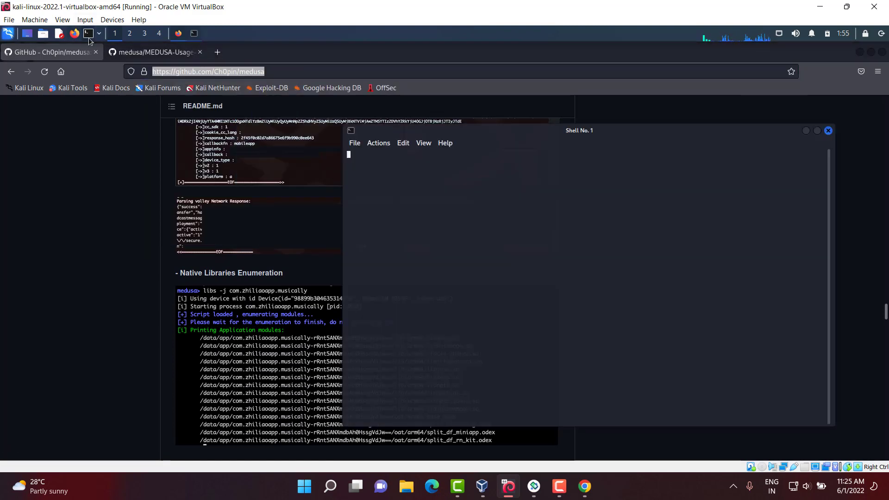
# Step: Make a meddemo folder on the Desktop and git clone the Medusa repository into it
pyautogui.write('cd Desktop')
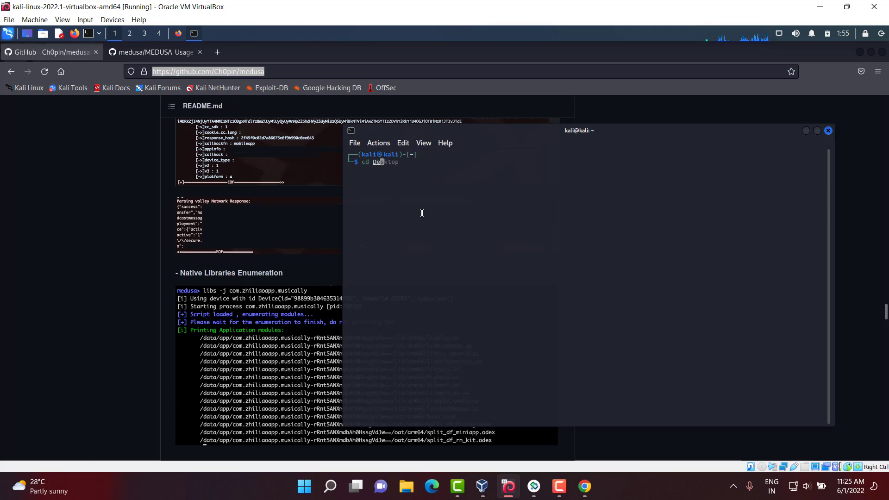
pyautogui.write('mkdir drozscan')
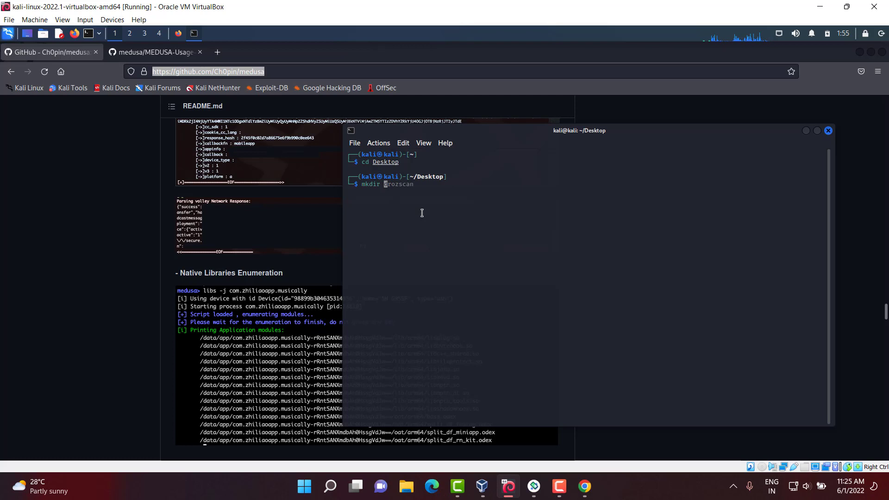
pyautogui.write('meddemo')
pyautogui.write('cd m')
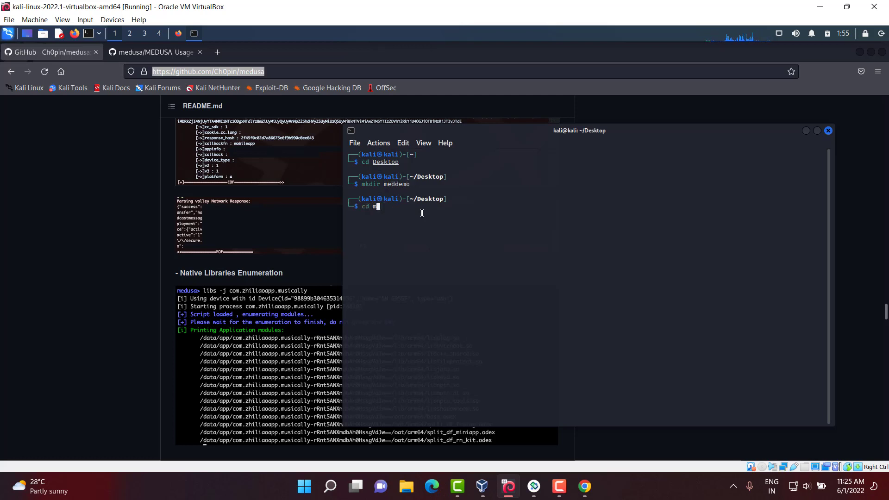
pyautogui.write('eddemo')
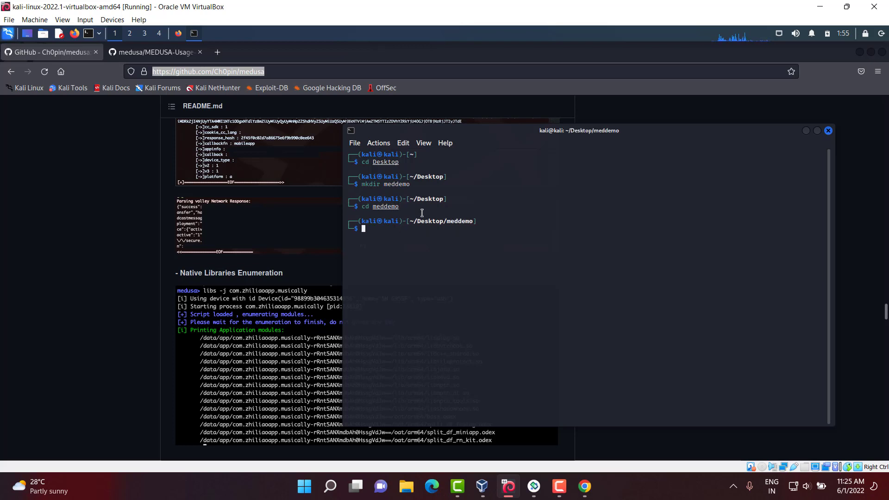
pyautogui.write('git clone https://github.com/themalwarenews/drozscan.git')
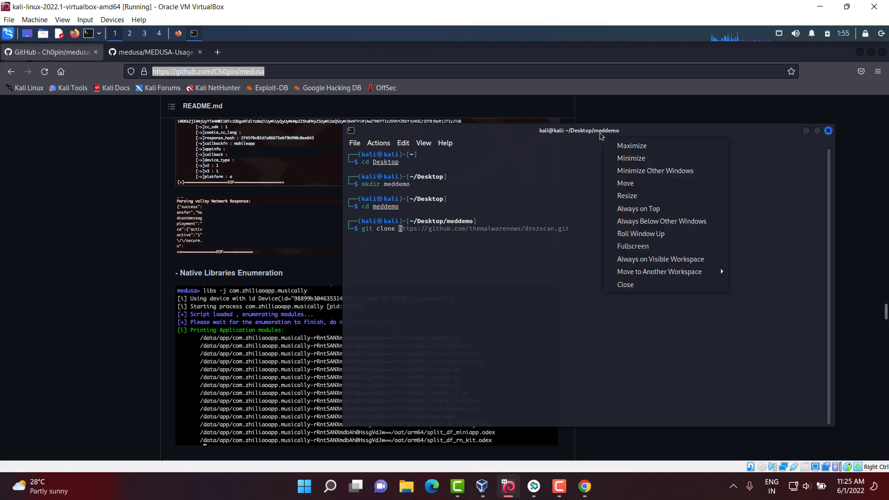
pyautogui.click(613, 214)
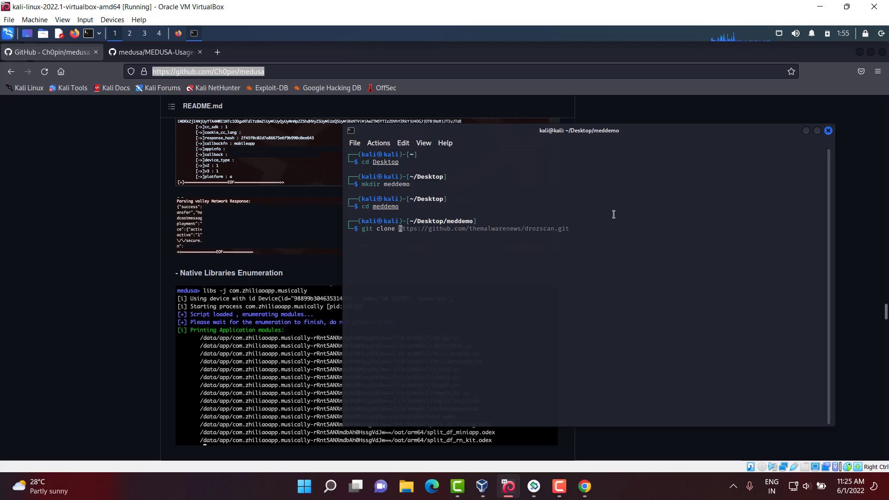
pyautogui.write(' https://github.com/Ch0pin/medusa')
pyautogui.press('Return')
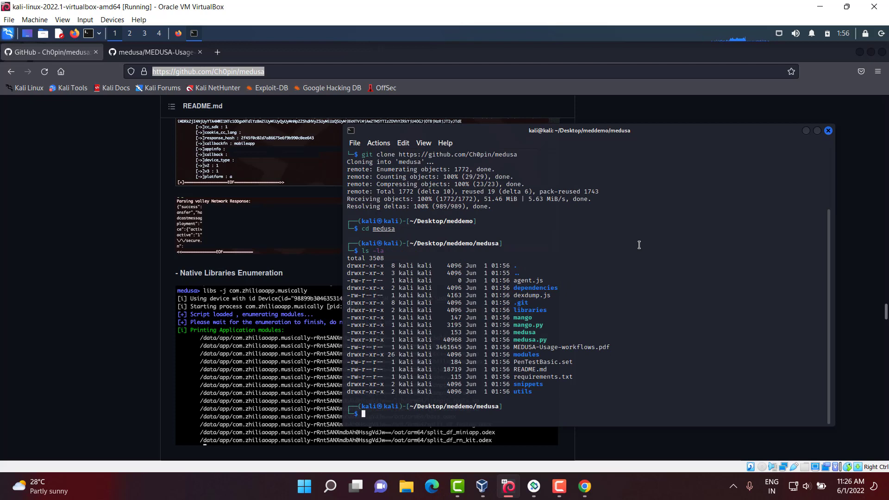
# Step: Install Medusa's dependencies with pip3 install -r requirements.txt
pyautogui.write('python3 medusa.py')
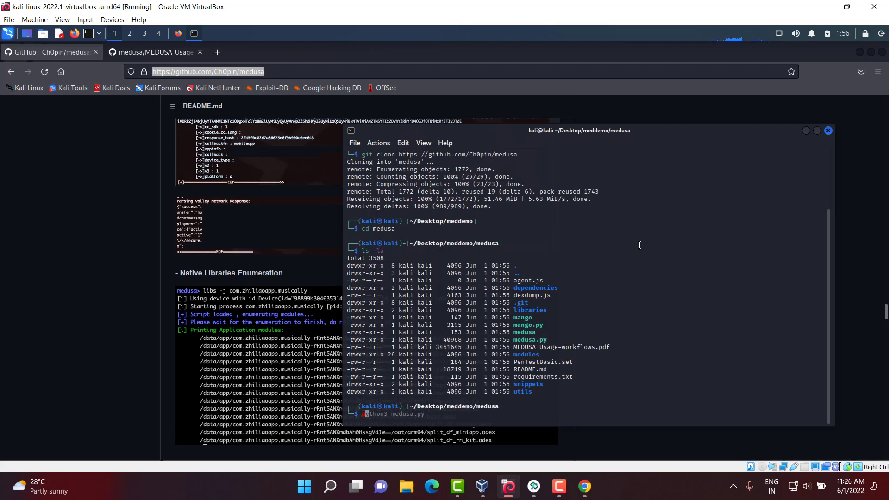
pyautogui.write('pip3 i')
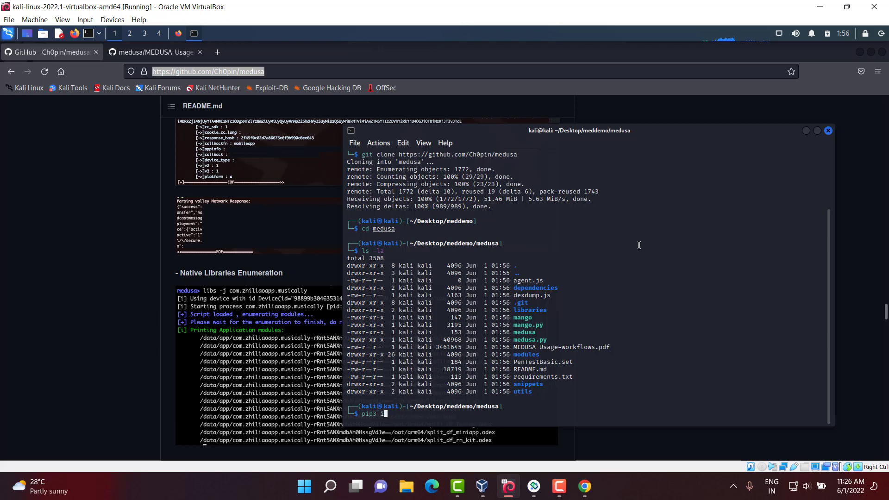
pyautogui.write('install')
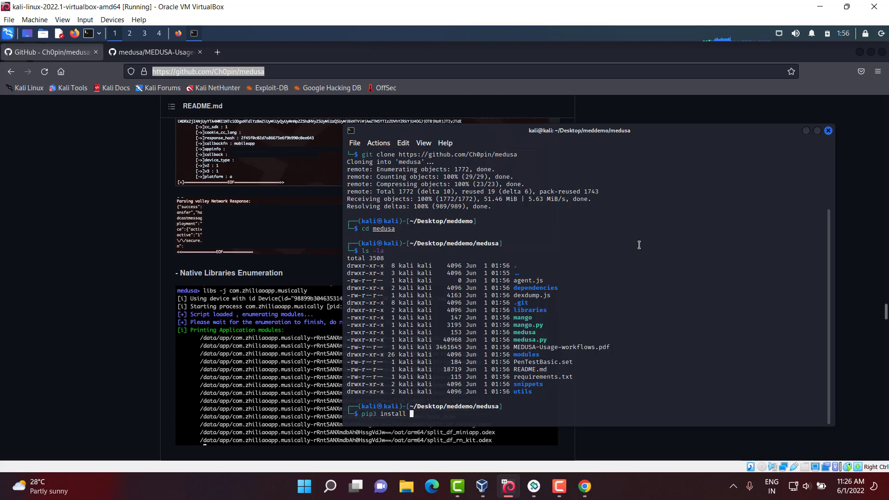
pyautogui.write('-r requirements.txt')
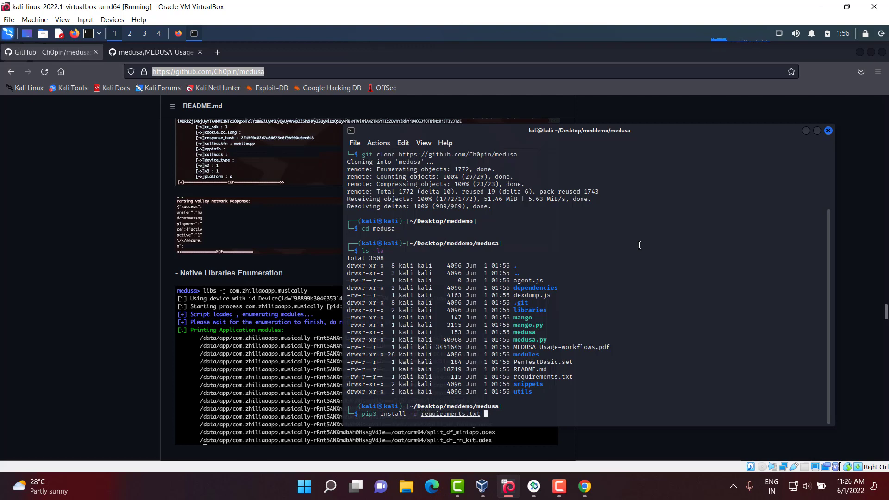
pyautogui.press('Return')
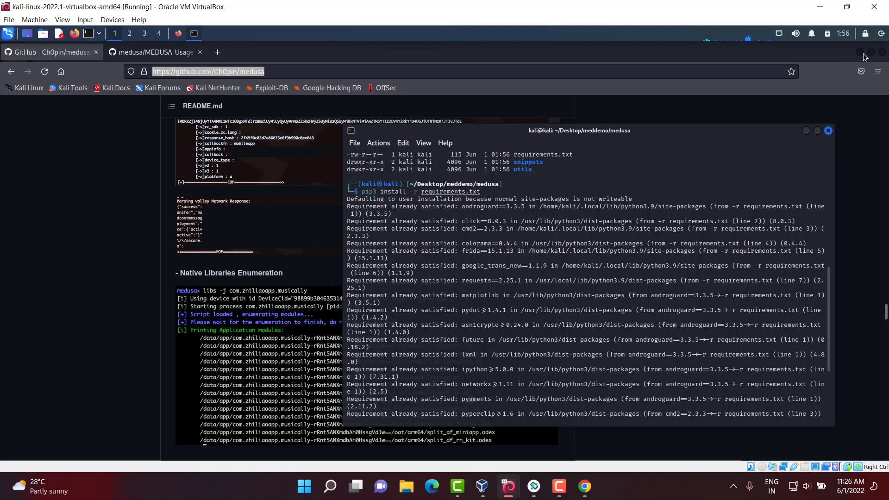
pyautogui.moveTo(861, 56)
pyautogui.write('cat requirements.txt')
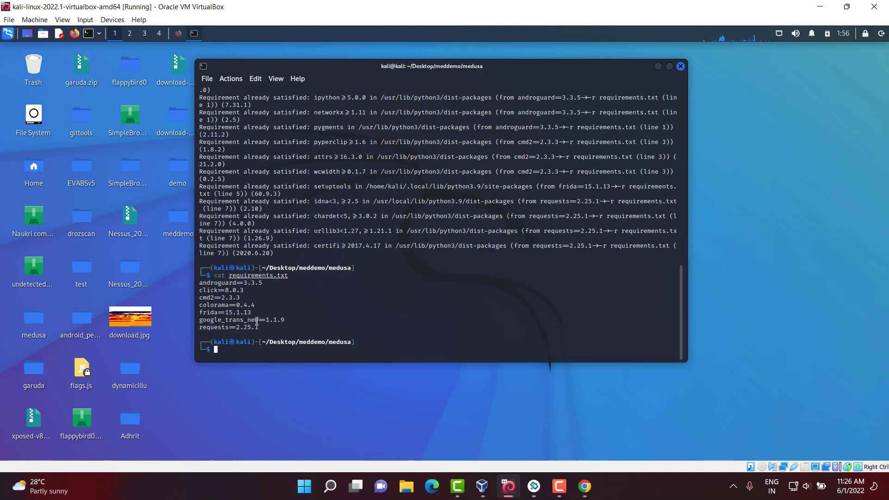
# Step: List the medusa folder with ls -la and start Medusa with python3 medusa.py
pyautogui.moveTo(199, 283); pyautogui.dragTo(262, 327)
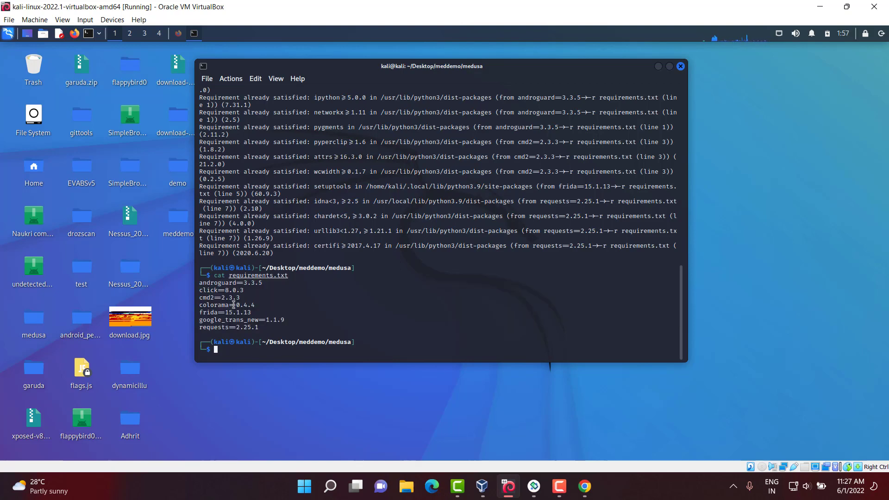
pyautogui.write('ls -la')
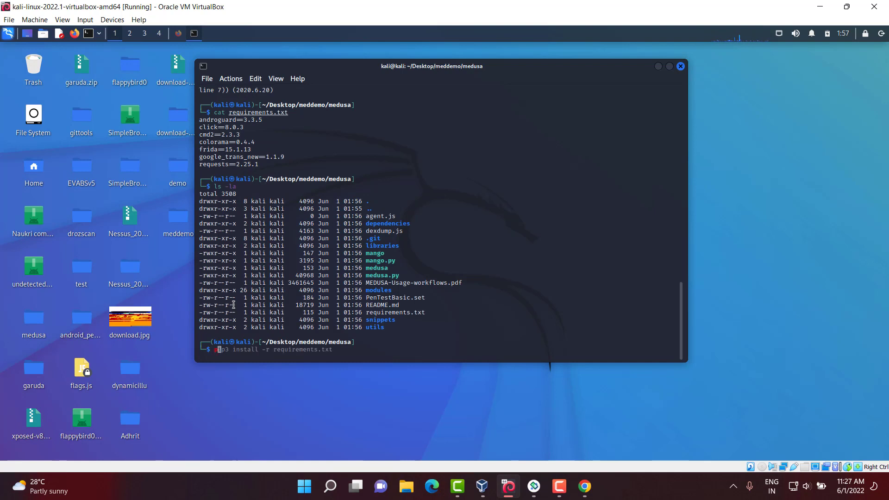
pyautogui.write('python3 medusa.py')
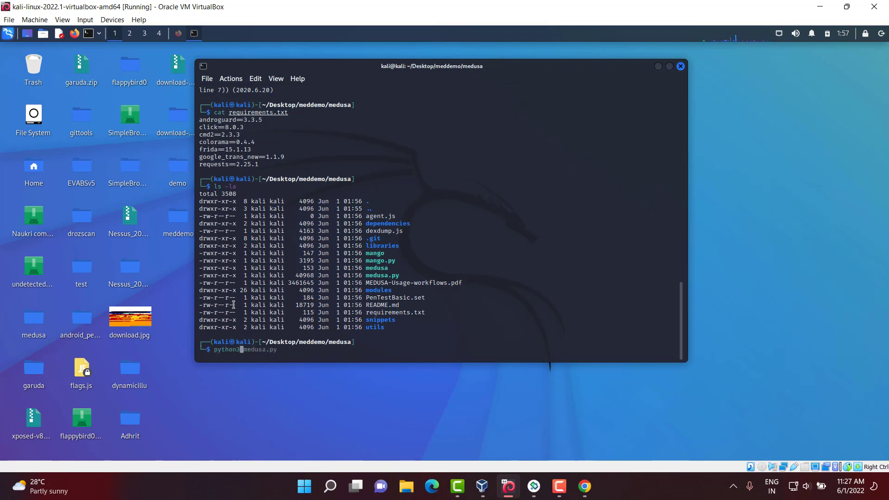
pyautogui.press('Return')
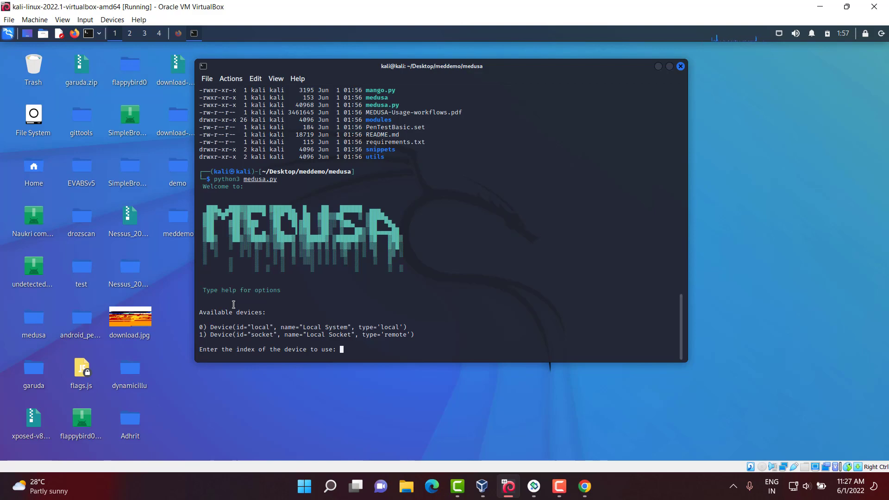
pyautogui.moveTo(669, 74)
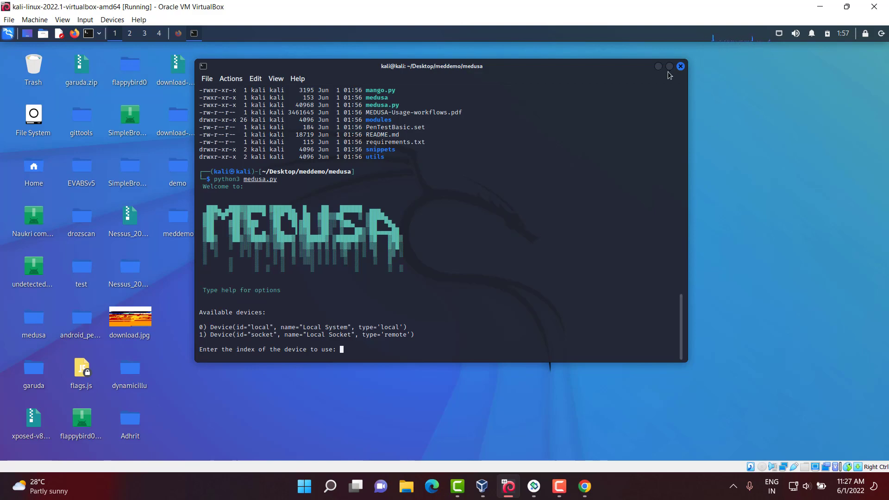
# Step: Maximize the terminal and choose device index 1 at Medusa's prompt
pyautogui.click(667, 66)
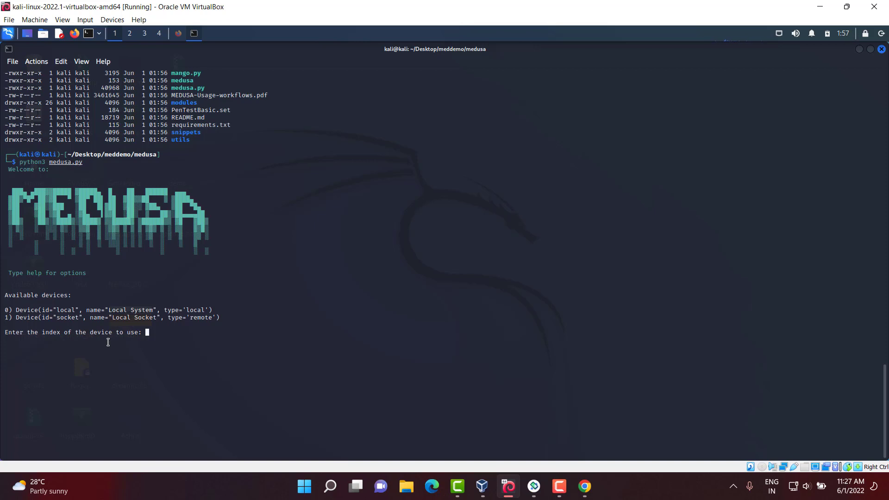
pyautogui.write('1')
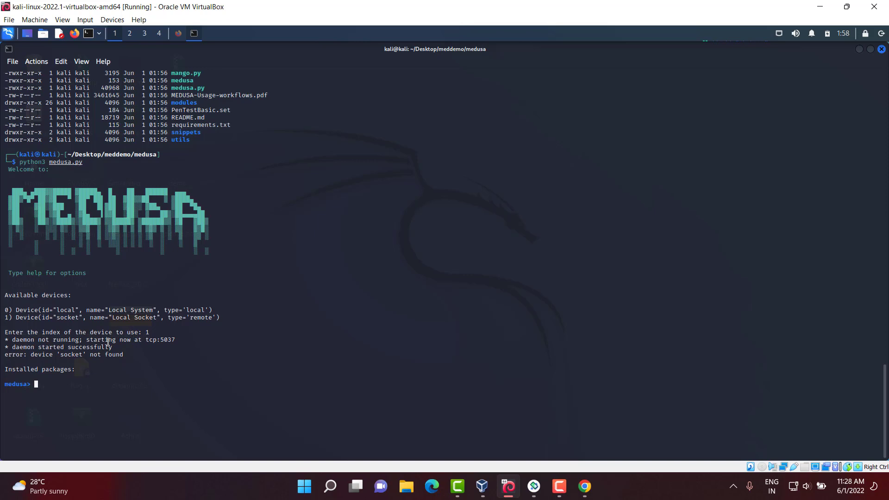
pyautogui.write('s')
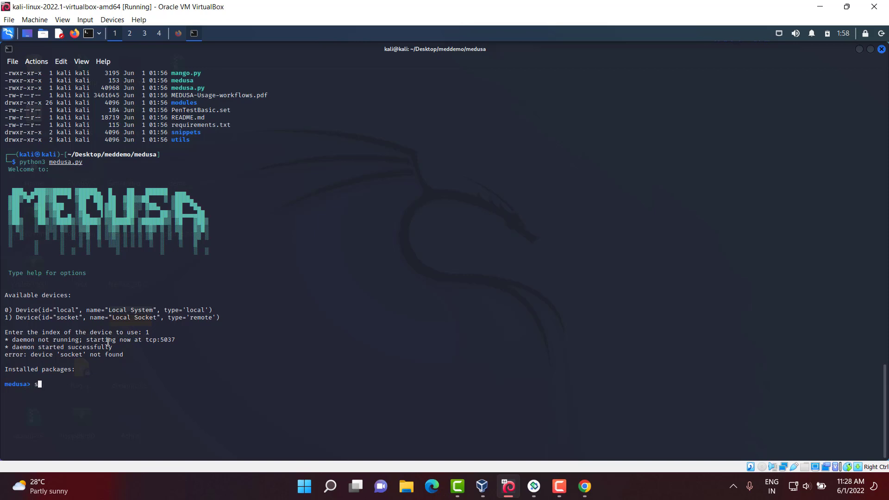
# Step: List Medusa's module categories with show categories
pyautogui.write('how categories')
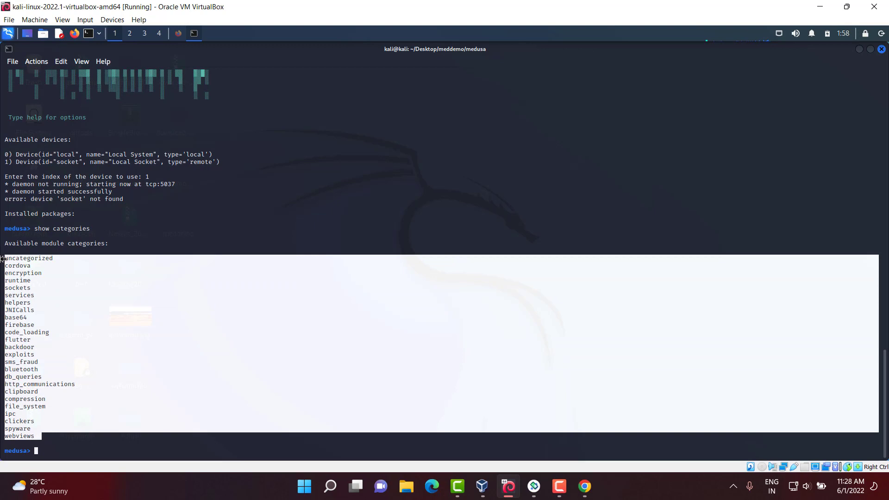
pyautogui.moveTo(20, 277)
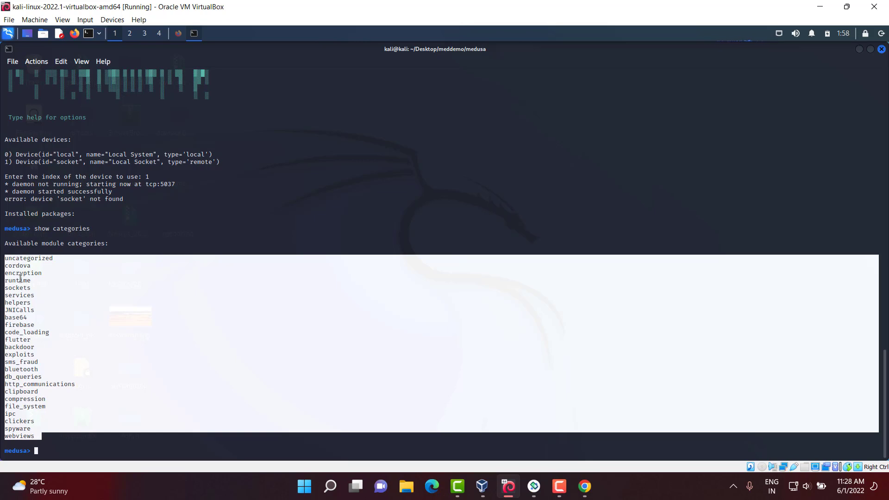
pyautogui.write('show mods h')
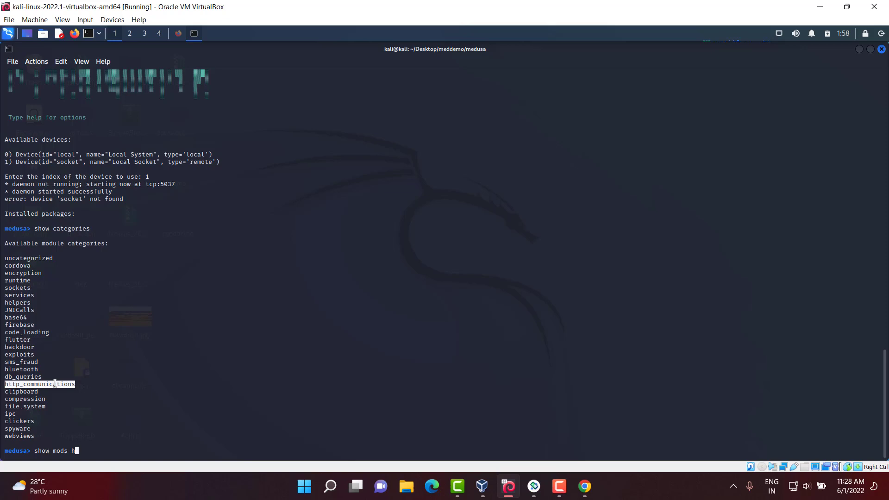
# Step: List the http_communications modules and select the multiple_unpinner module name
pyautogui.write('ttp_comm')
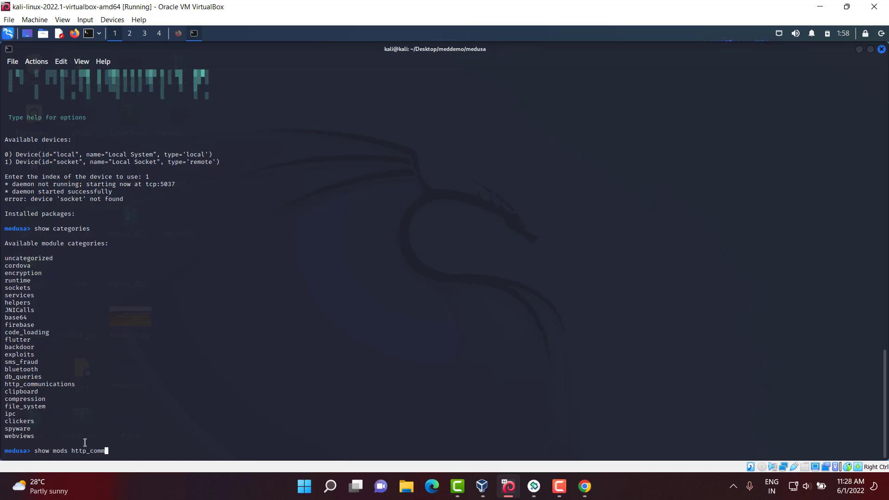
pyautogui.write('unications')
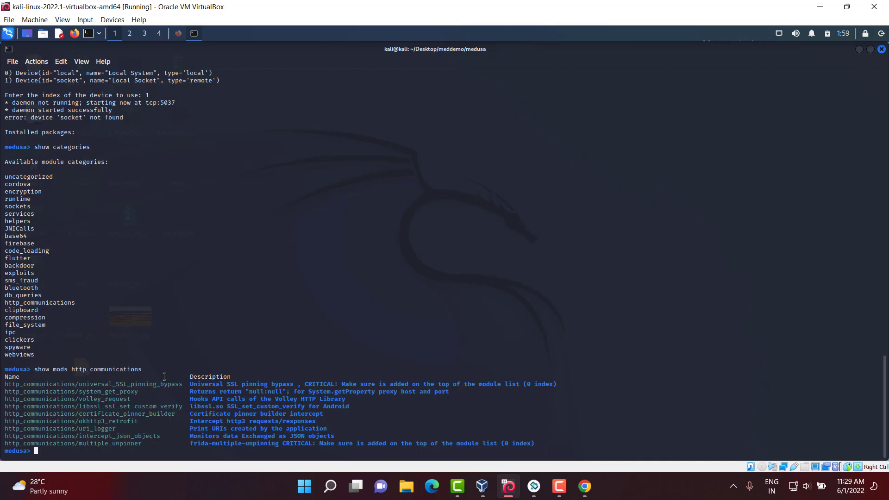
pyautogui.doubleClick(73, 443)
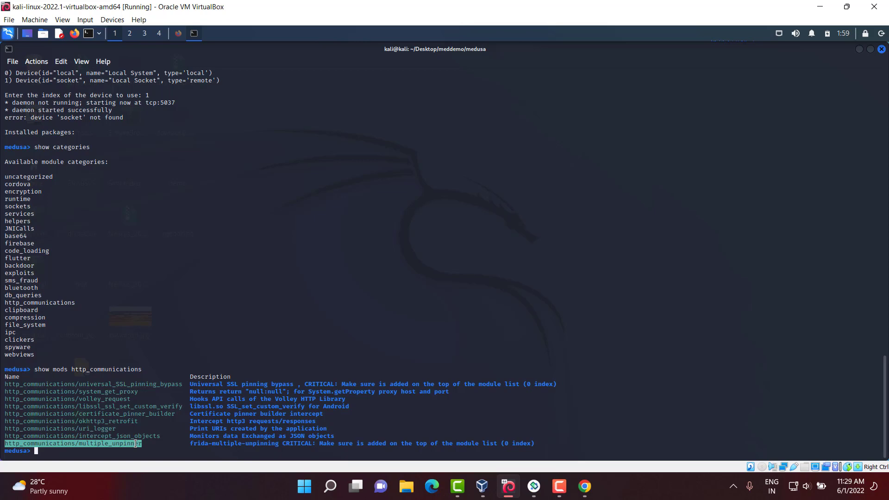
# Step: Show the helpers modules and select the helpers/anti_debug name
pyautogui.write('show mods helpers')
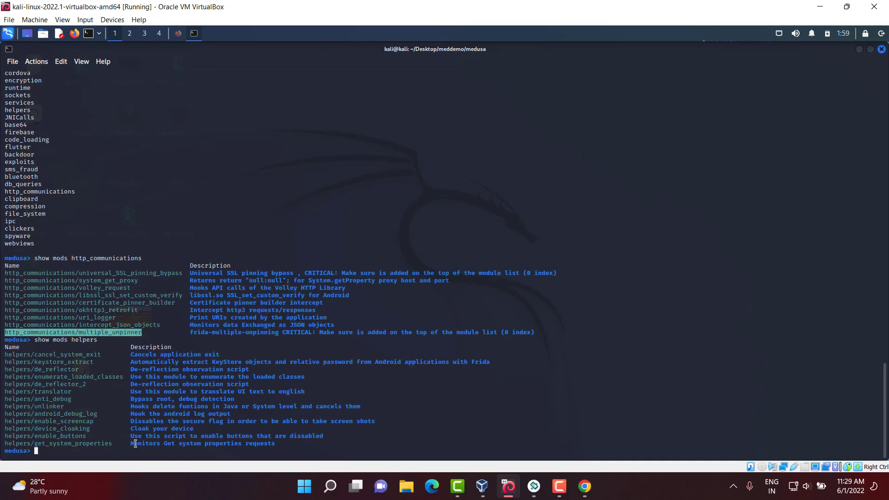
pyautogui.moveTo(157, 361)
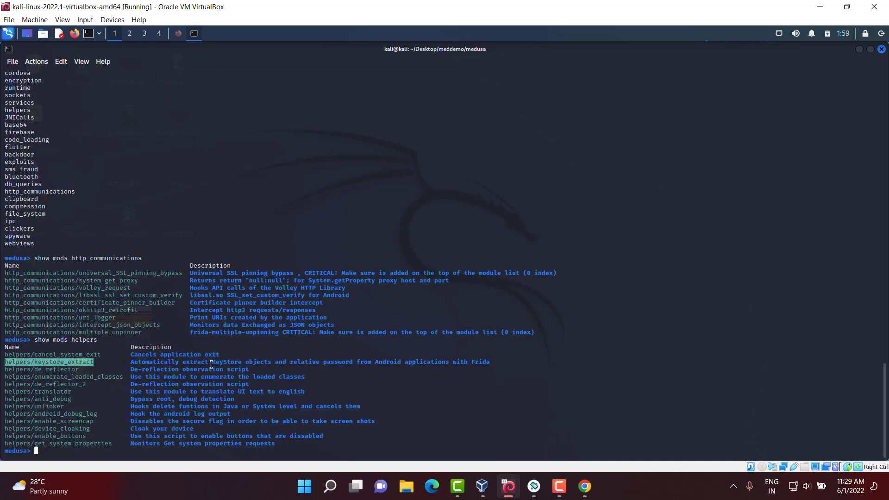
pyautogui.click(41, 369)
pyautogui.write('u')
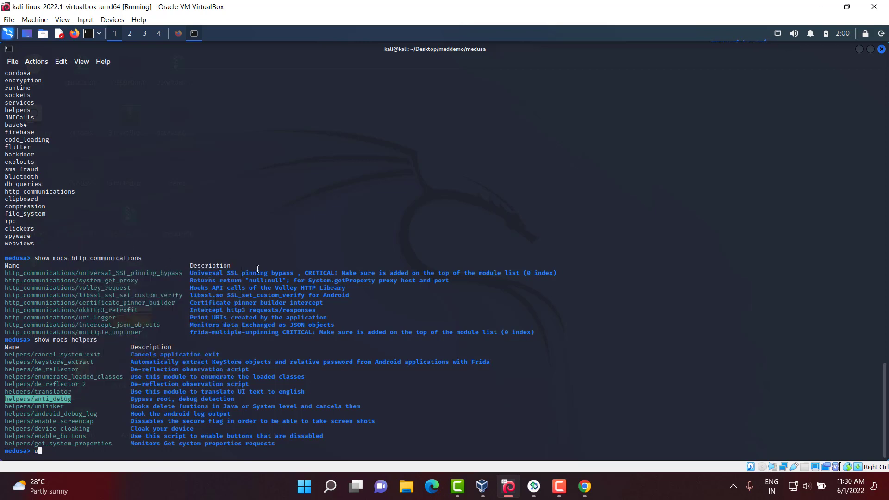
# Step: Load helpers/anti_debug with use, pasting its name, then begin typing show mods
pyautogui.rightClick(374, 172)
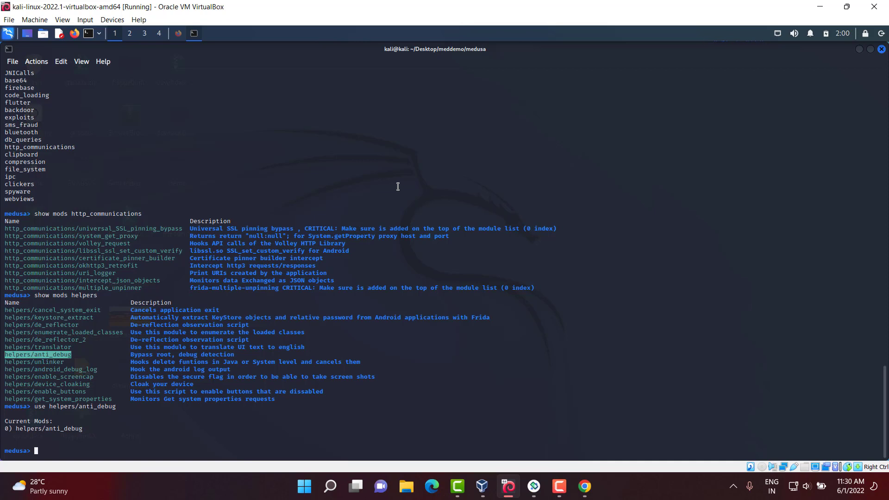
pyautogui.write('show')
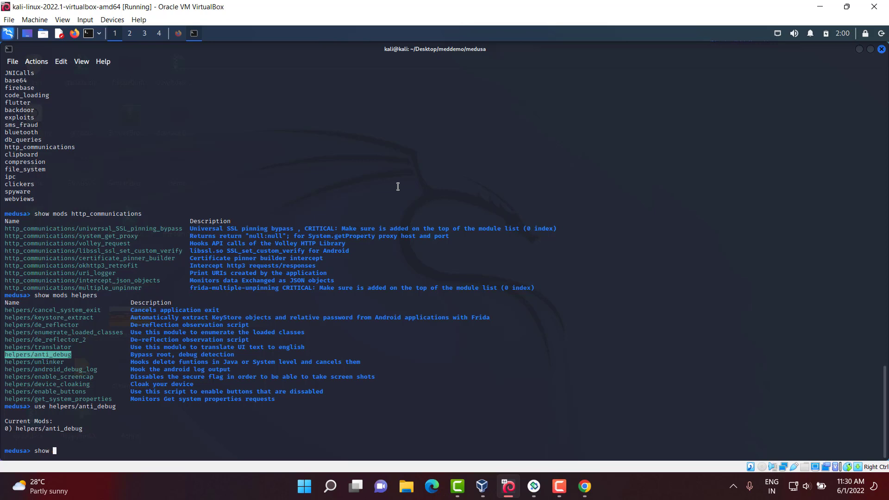
pyautogui.write('mods')
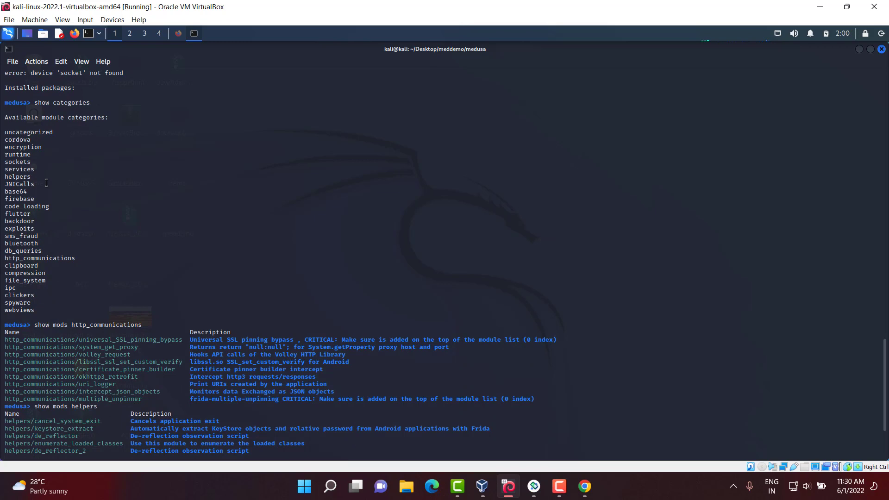
# Step: List the encryption modules with show mods encryption, then enter help
pyautogui.write('use helpers/anti_debug')
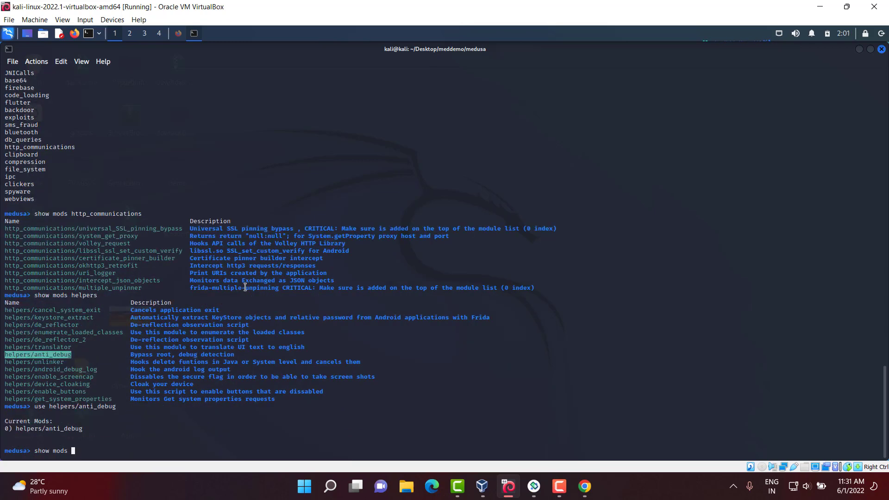
pyautogui.write('encryption^Hn^H')
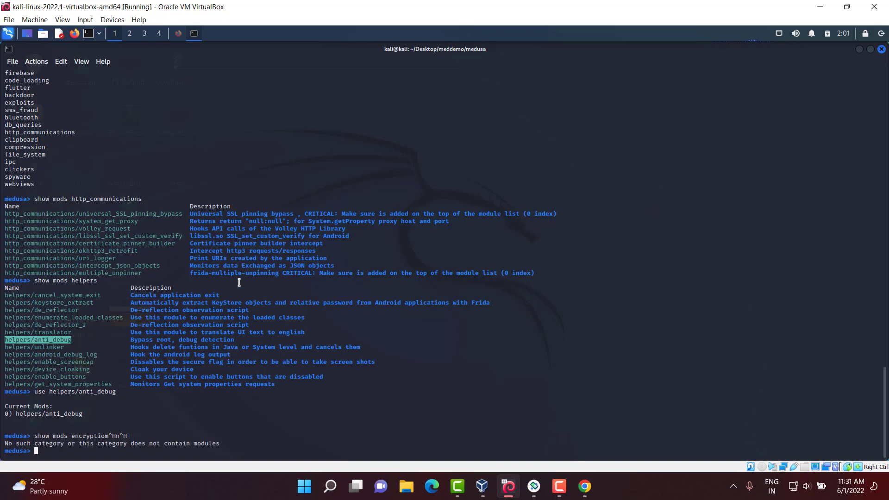
pyautogui.write('show mod')
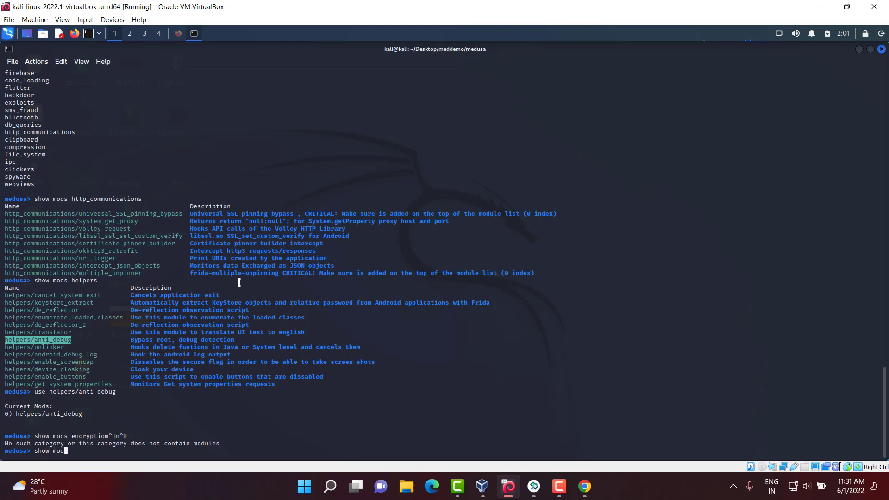
pyautogui.write('encry')
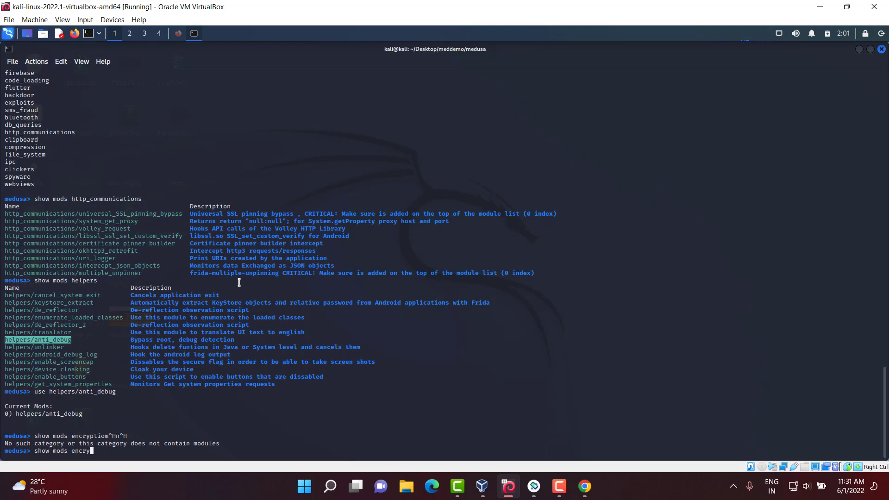
pyautogui.press('Return')
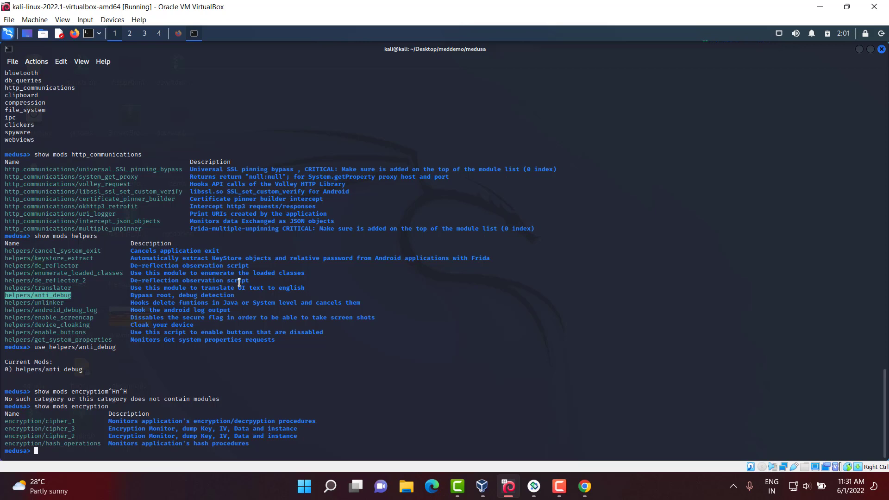
pyautogui.write('help')
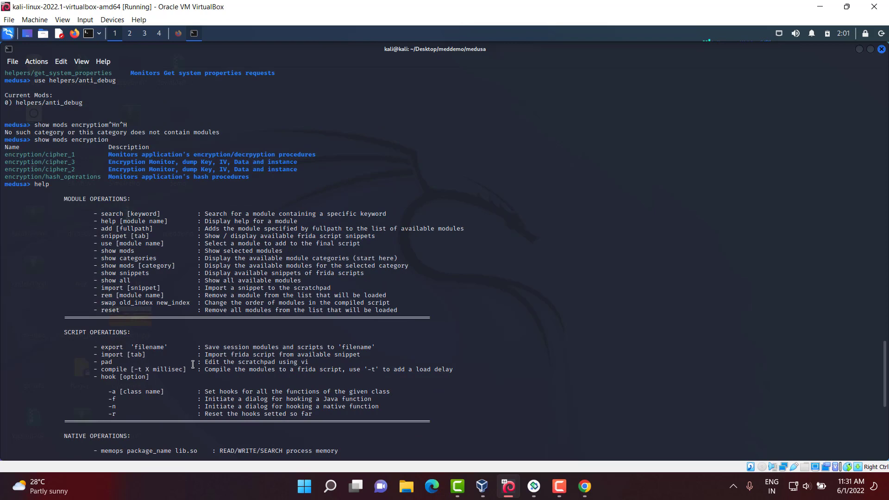
pyautogui.moveTo(139, 387)
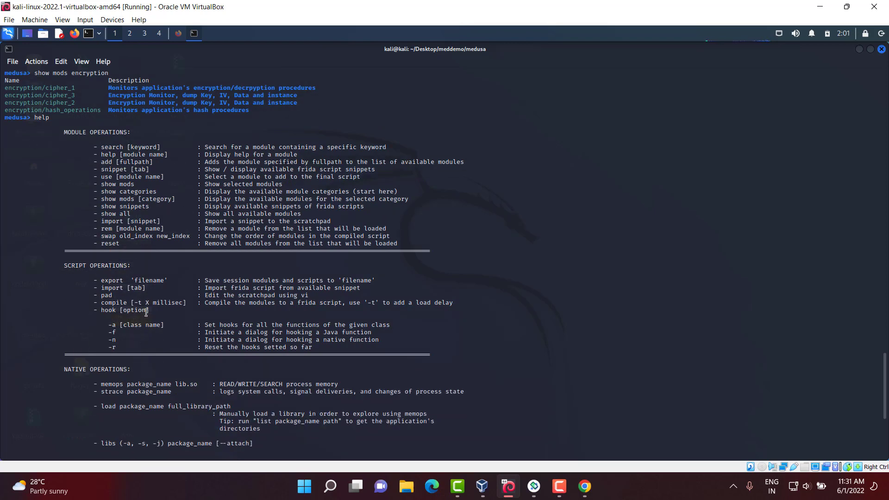
# Step: Scroll through the help output and search modules for 'dyna'
pyautogui.scroll(-3)
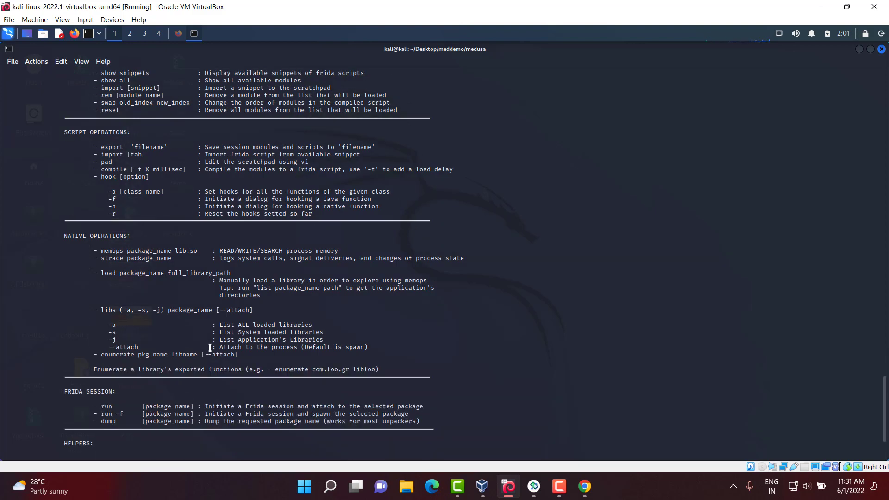
pyautogui.scroll(-3)
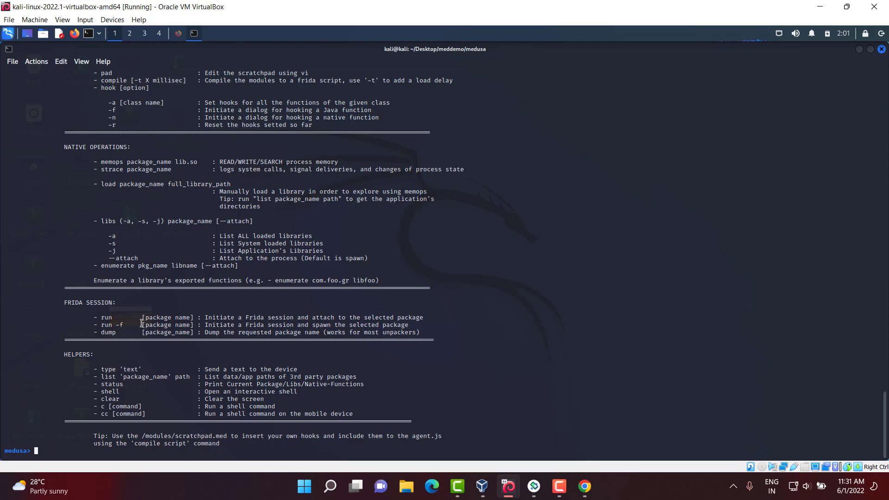
pyautogui.write('search dyna')
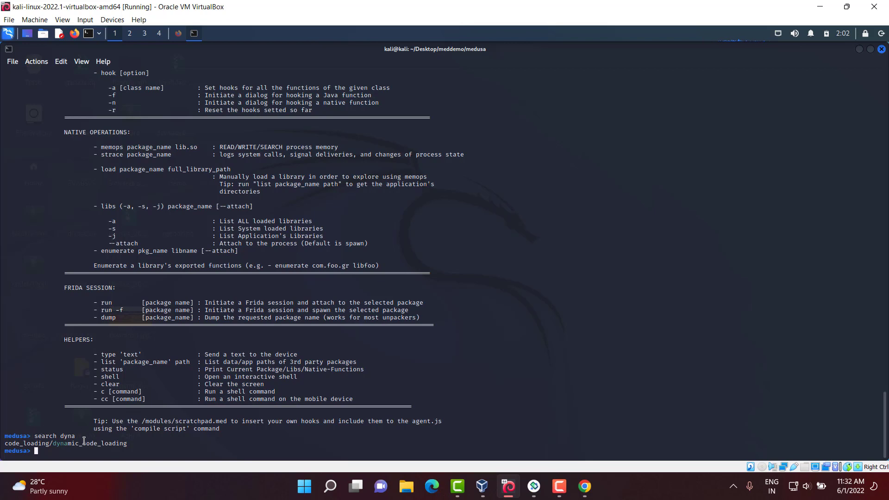
# Step: Search 'spy' and load spyware/spyware_hooks as a second module
pyautogui.write('search')
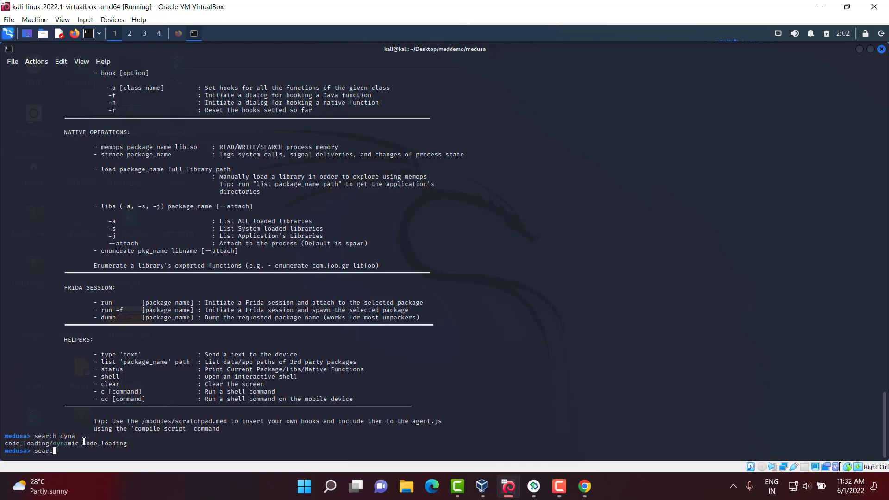
pyautogui.write('spy')
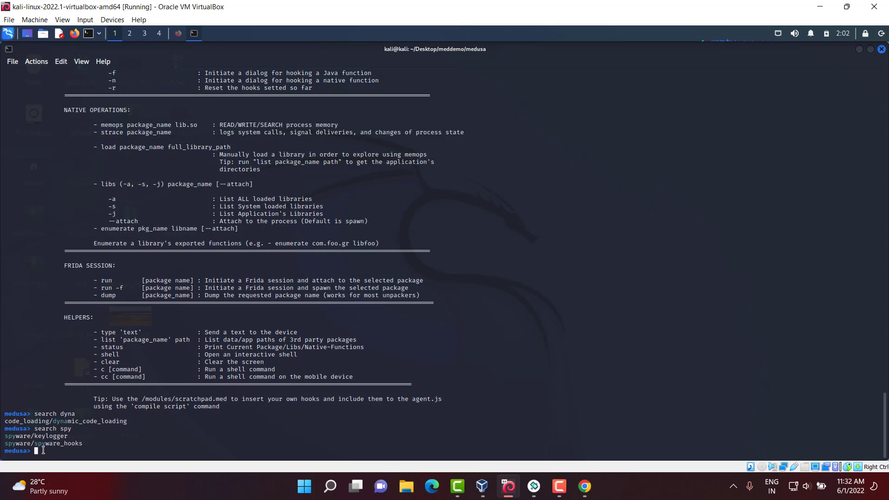
pyautogui.rightClick(42, 450)
pyautogui.write('use')
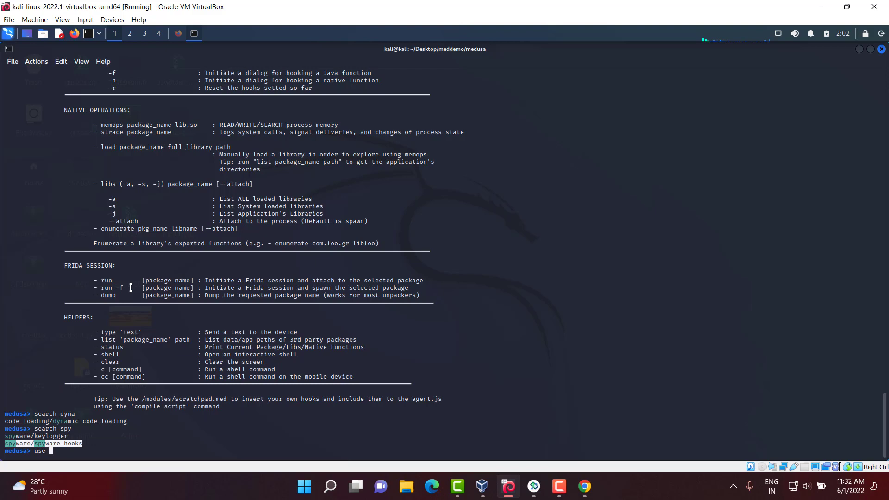
pyautogui.write('spyware/spyware_hooks')
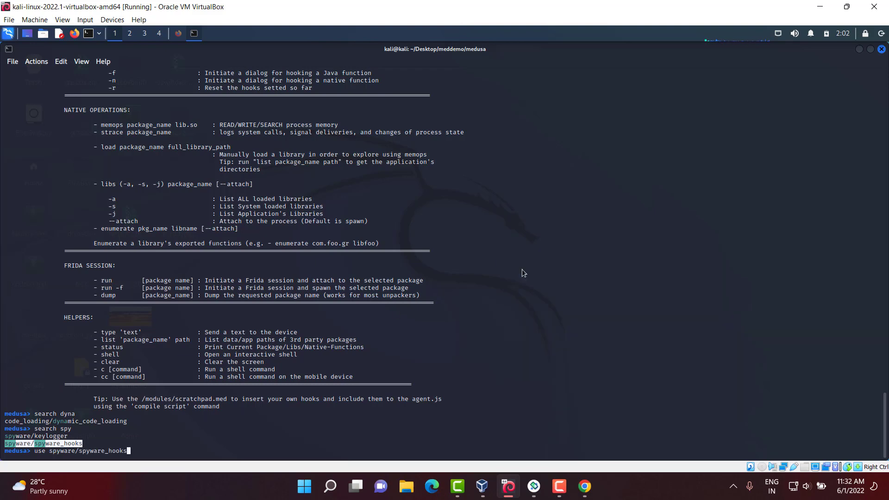
pyautogui.press('Return')
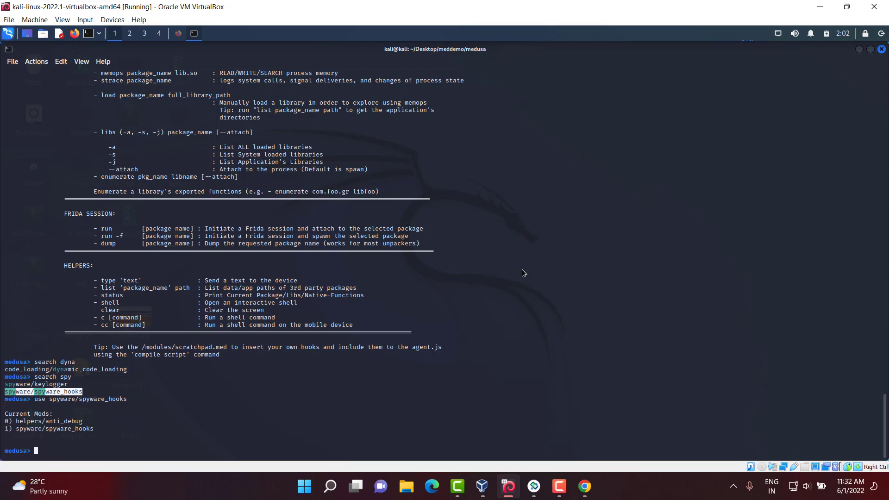
# Step: Remove helpers/anti_debug with rem and recheck the current modules with show mods
pyautogui.write('show mods')
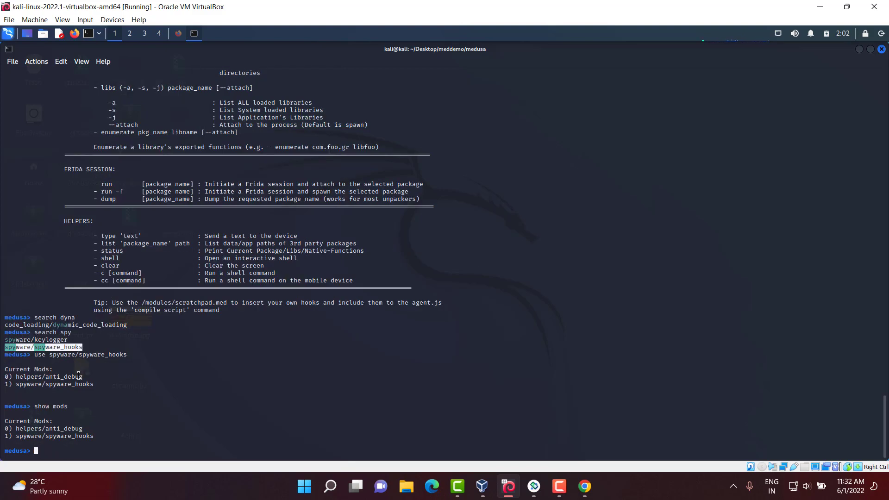
pyautogui.rightClick(78, 376)
pyautogui.write('rem')
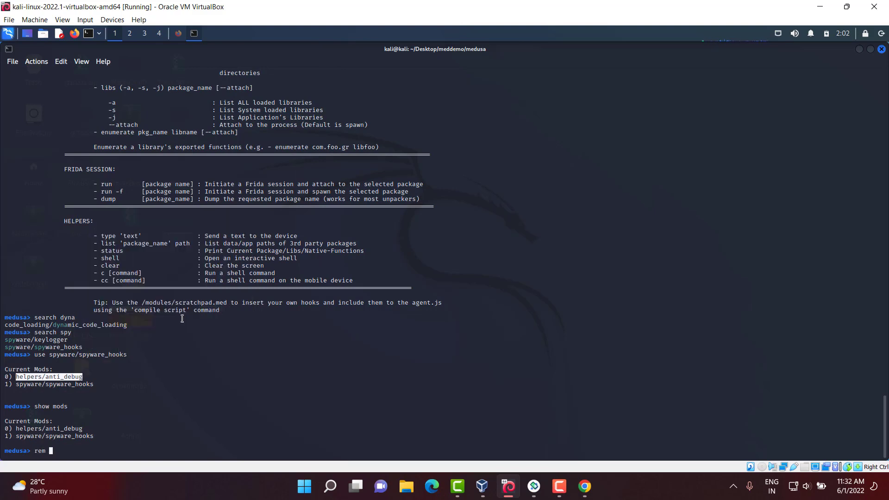
pyautogui.write('helpers/anti_debug')
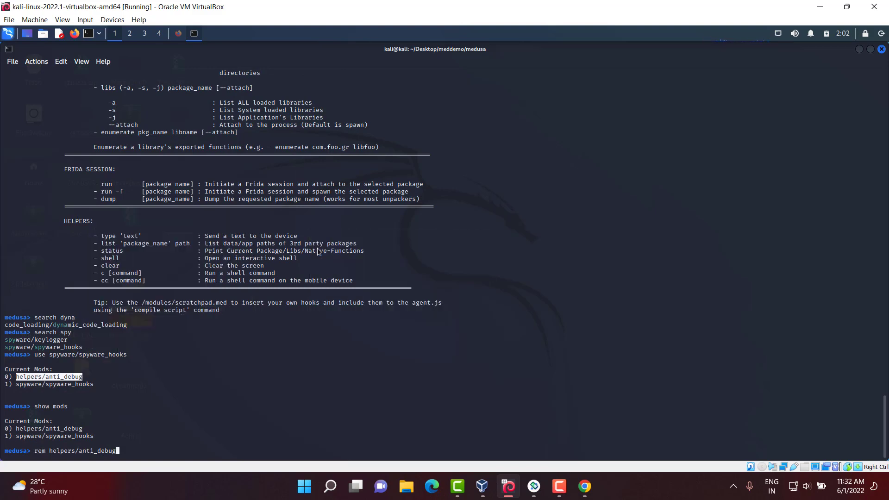
pyautogui.press('Return')
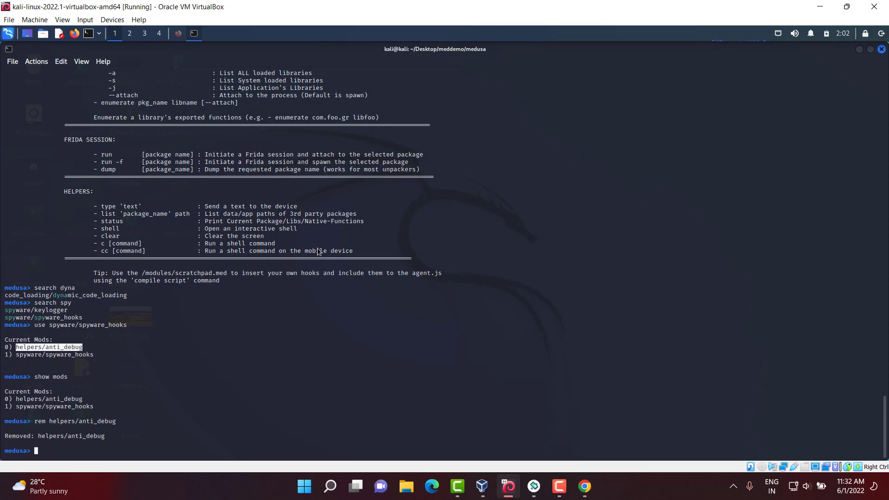
pyautogui.write('show mods')
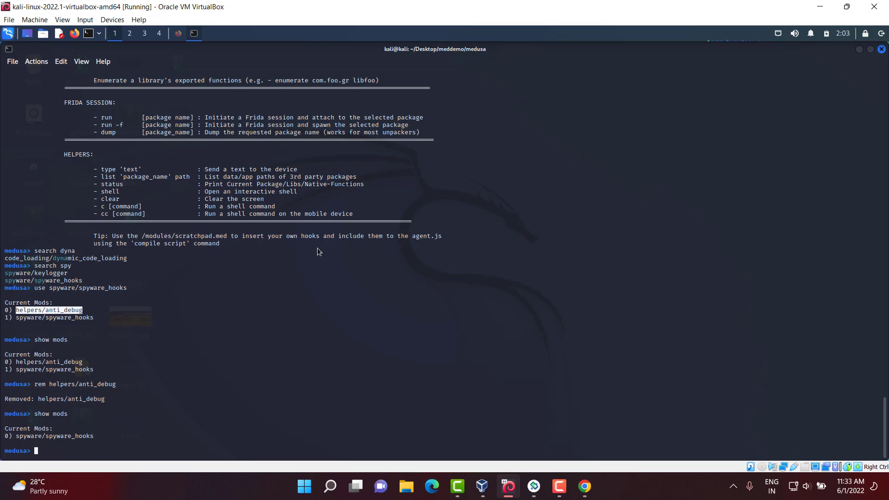
# Step: Run run -f, confirm recompiling with y, then minimize the terminal
pyautogui.write('run -f packahe^H^H')
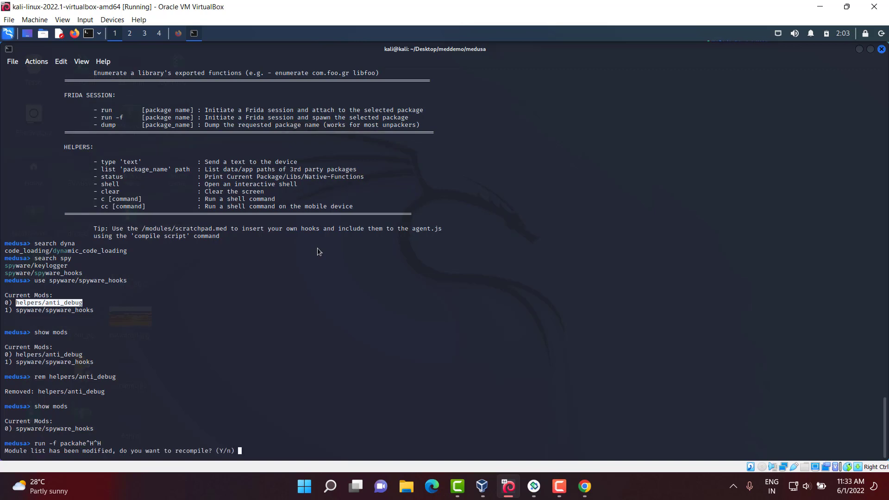
pyautogui.write('y')
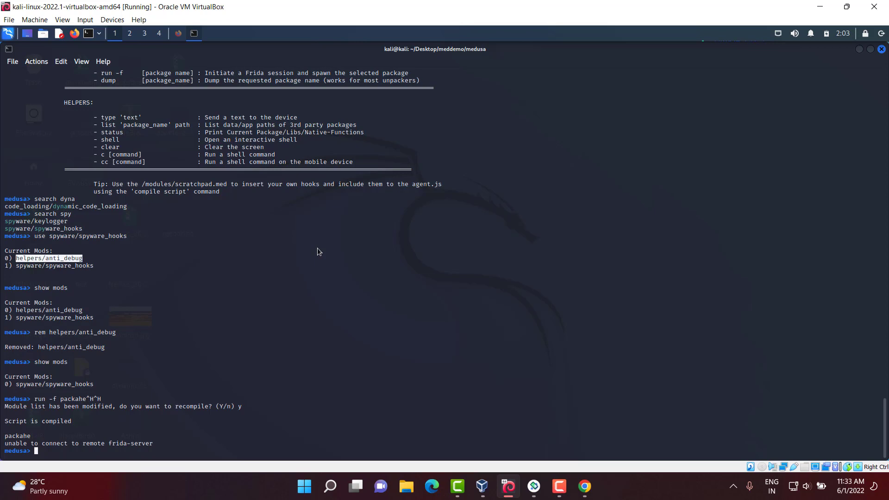
pyautogui.moveTo(867, 263)
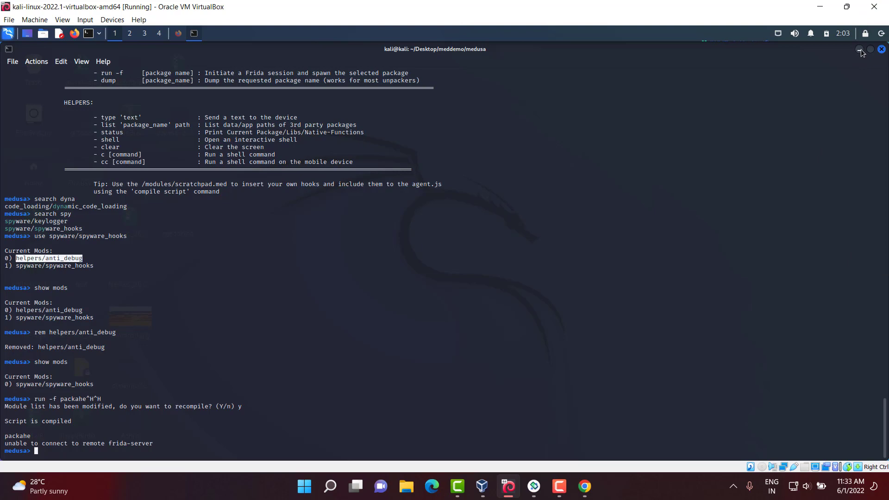
pyautogui.click(858, 49)
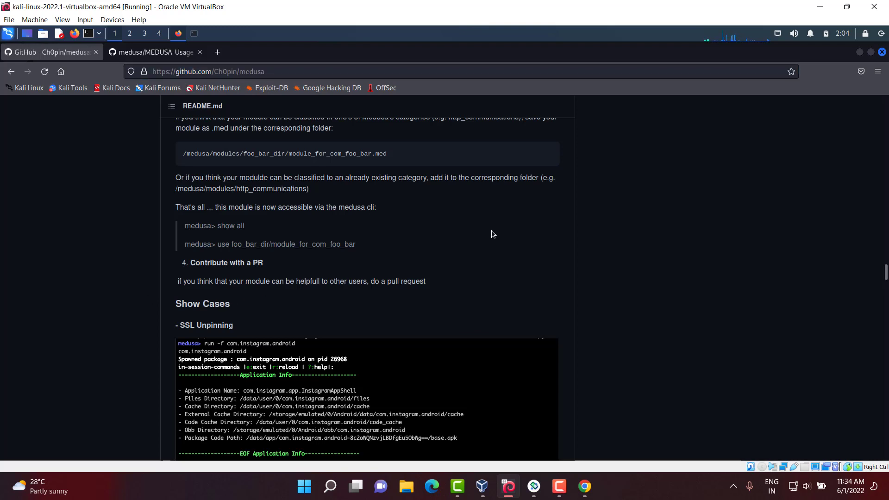
pyautogui.moveTo(492, 238)
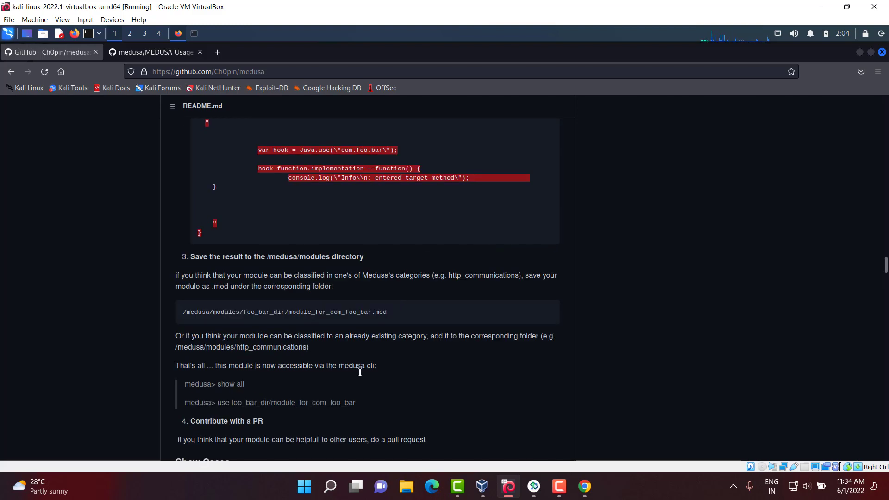
pyautogui.moveTo(396, 267)
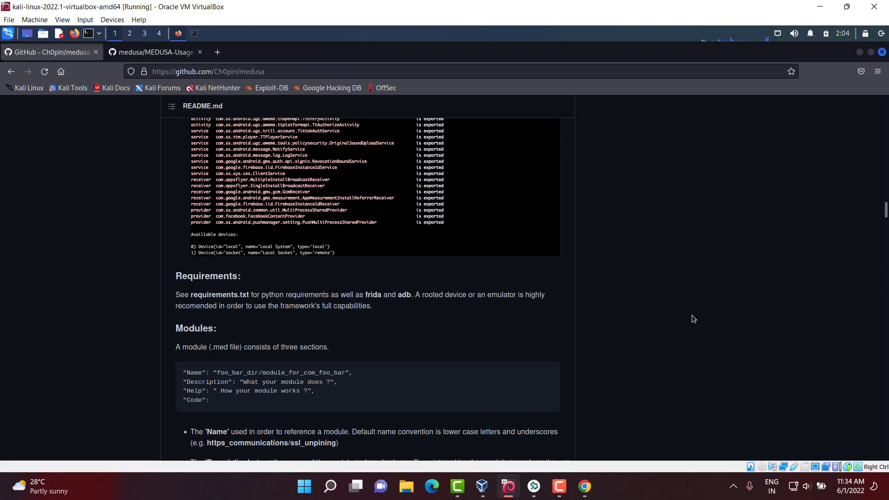
# Step: Scroll through the Ch0pin/medusa README on GitHub
pyautogui.scroll(-3)
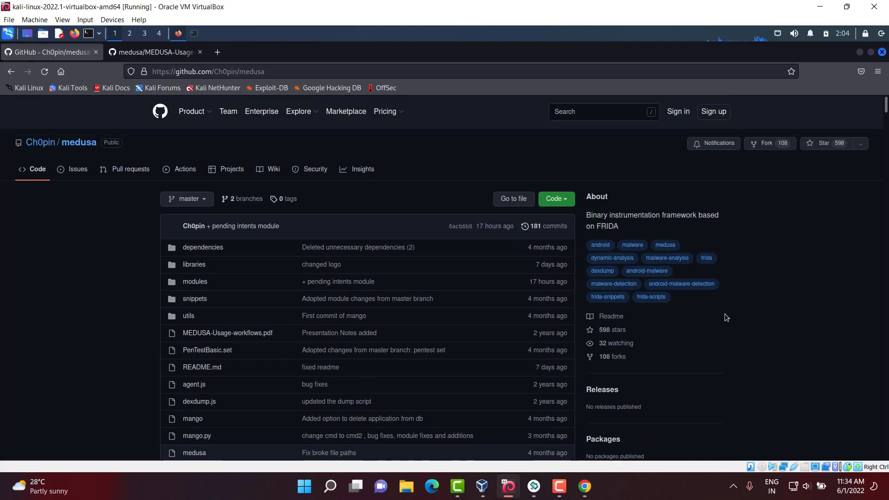
pyautogui.moveTo(759, 321)
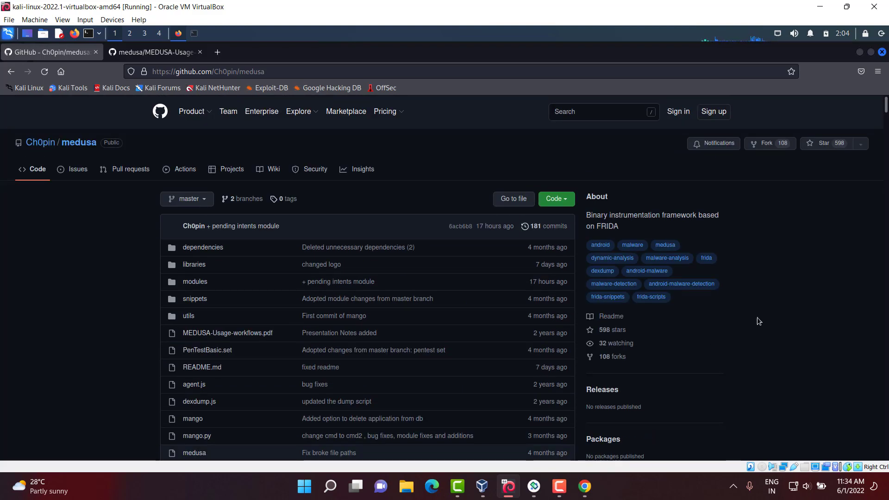